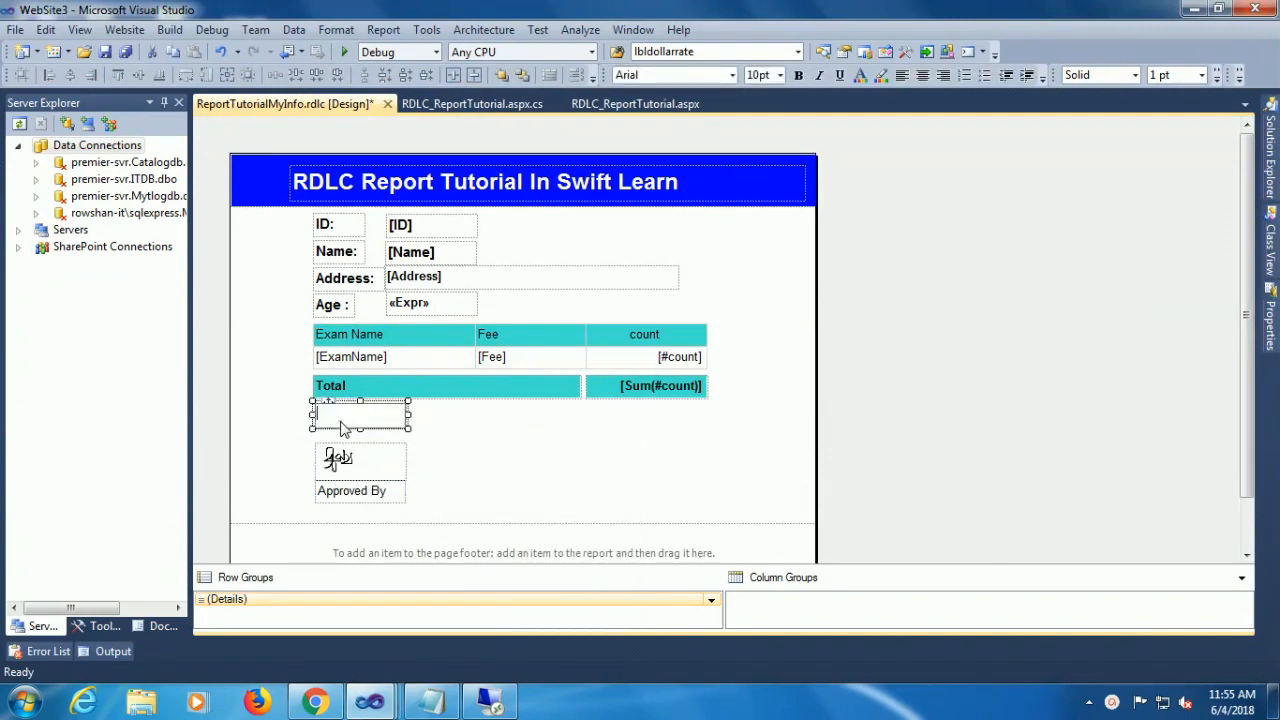
Label the box under Total 'To Words' and place a new textbox beside it
{"action": "type", "text": "To Wd"}
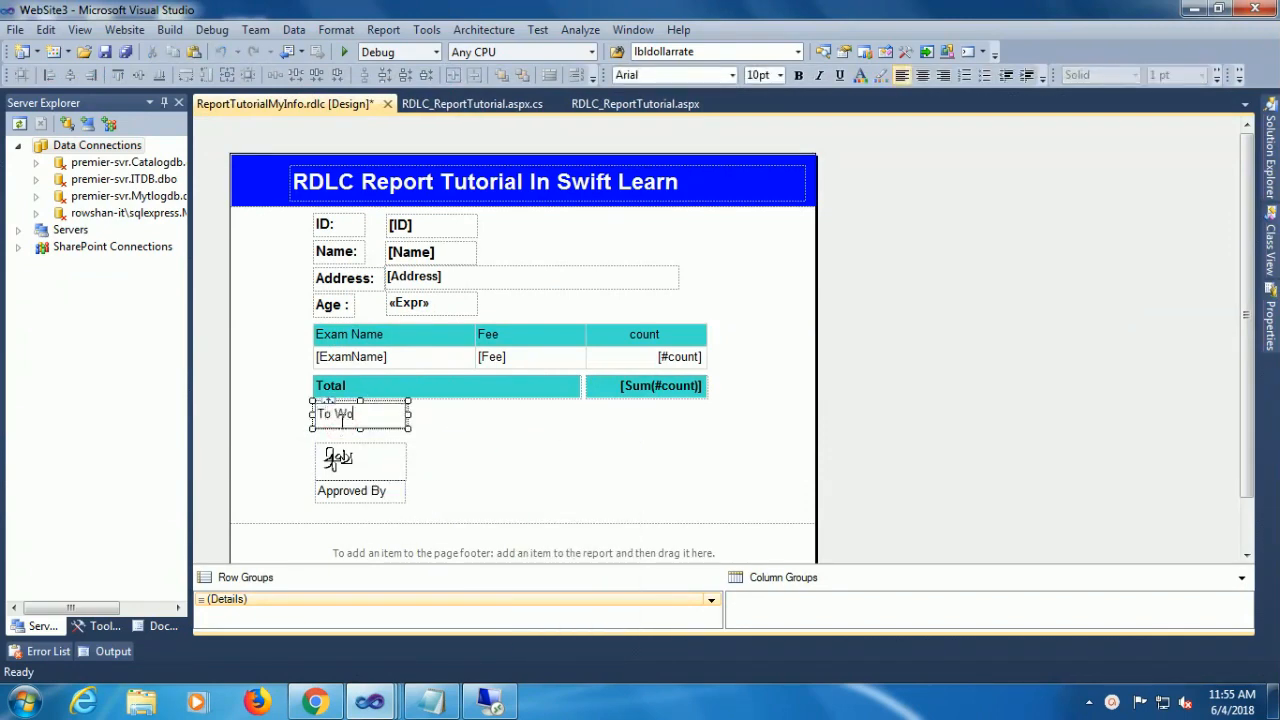
{"action": "type", "text": "rds"}
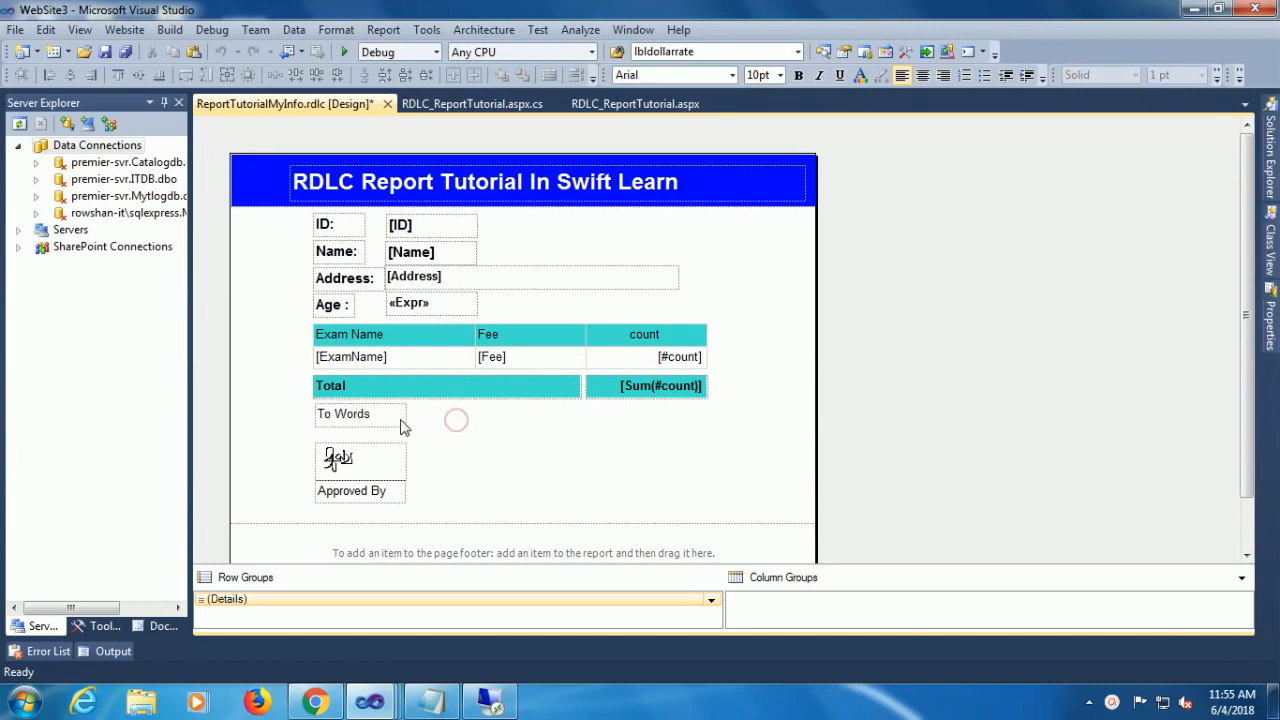
{"action": "left_click", "coordinate": [343, 413]}
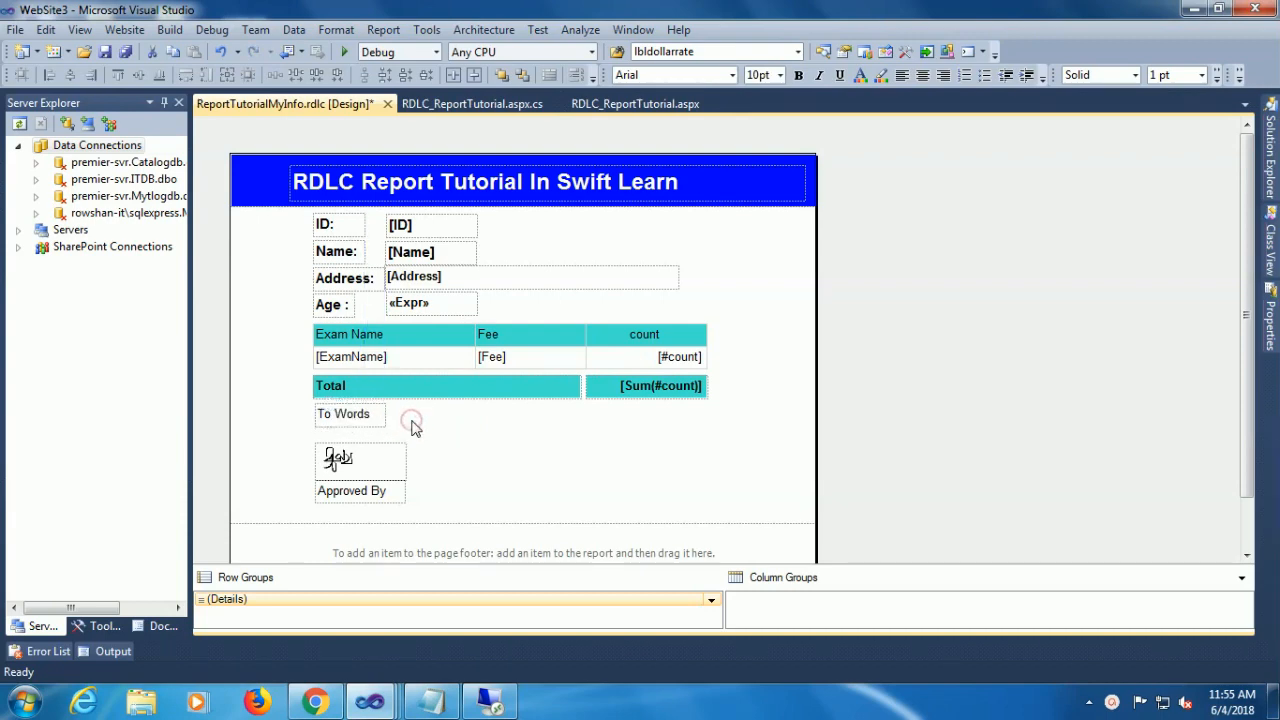
{"action": "left_click", "coordinate": [455, 419]}
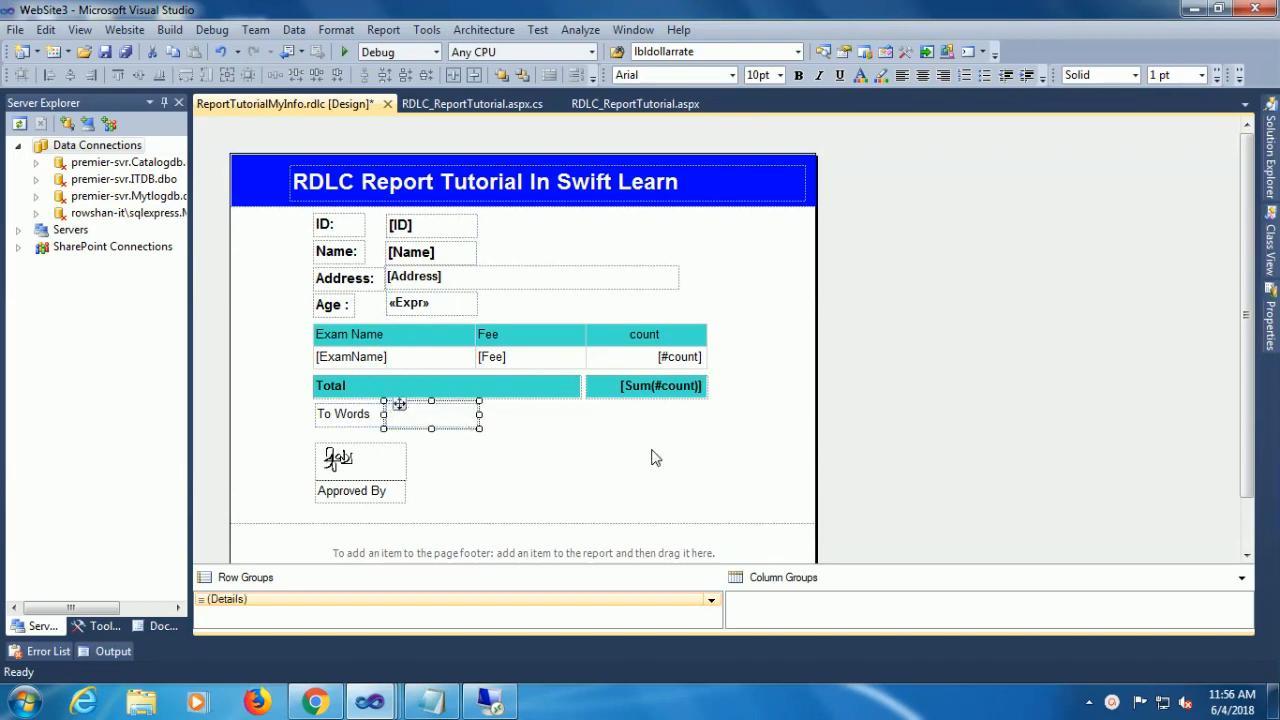
Stretch the new textbox to line up with the [Sum(#count)] cell
{"action": "left_click_drag", "start_coordinate": [479, 413], "coordinate": [696, 413]}
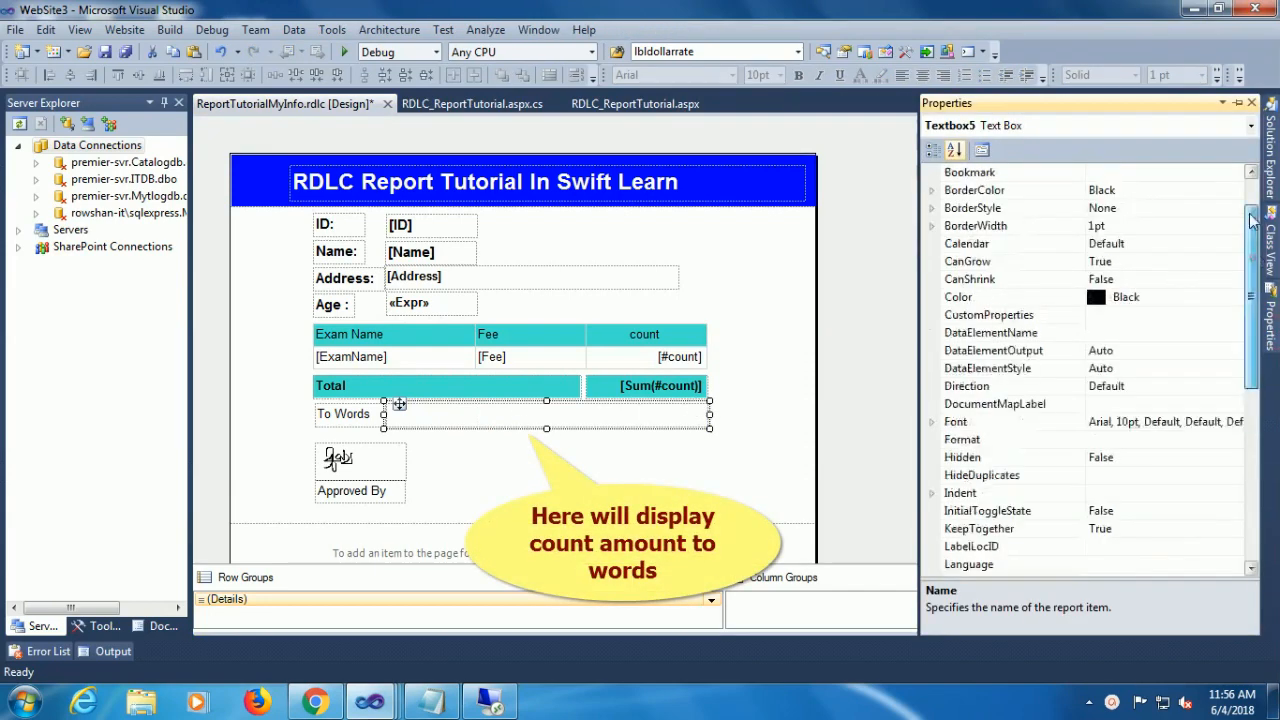
{"action": "left_click", "coordinate": [1234, 190]}
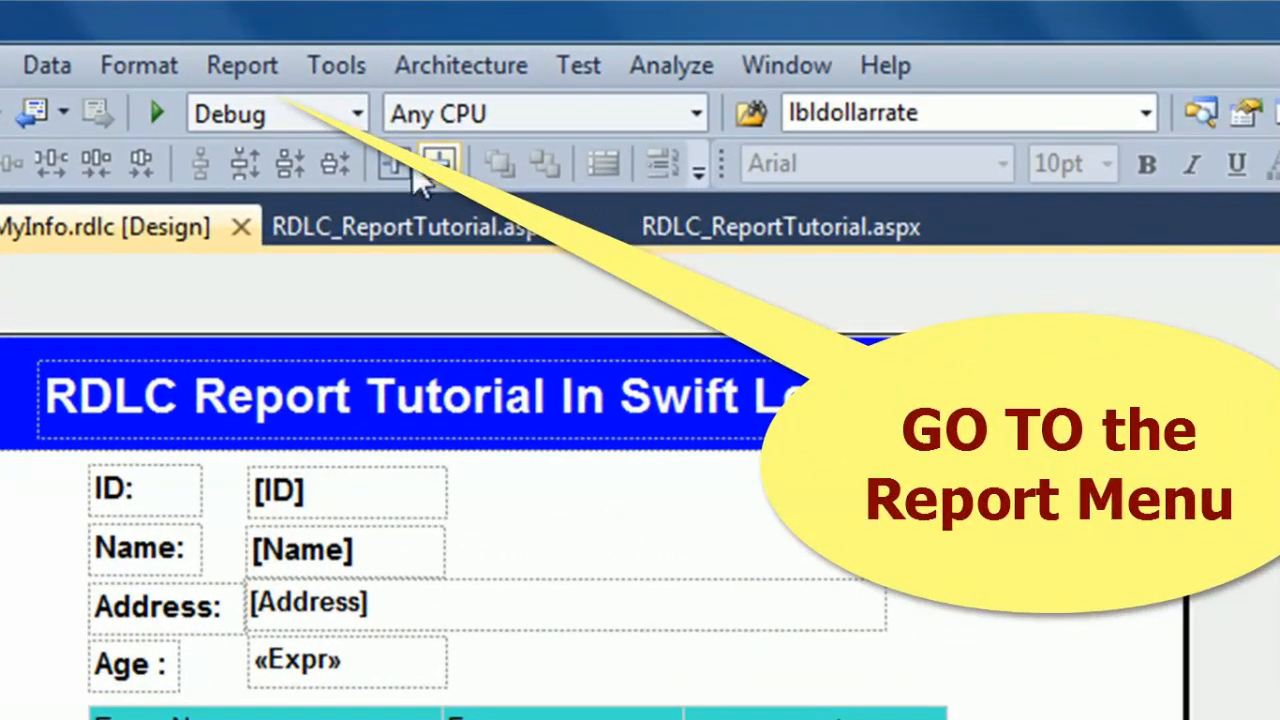
Open Report Properties from the Report menu and go to the Code page
{"action": "left_click", "coordinate": [332, 42]}
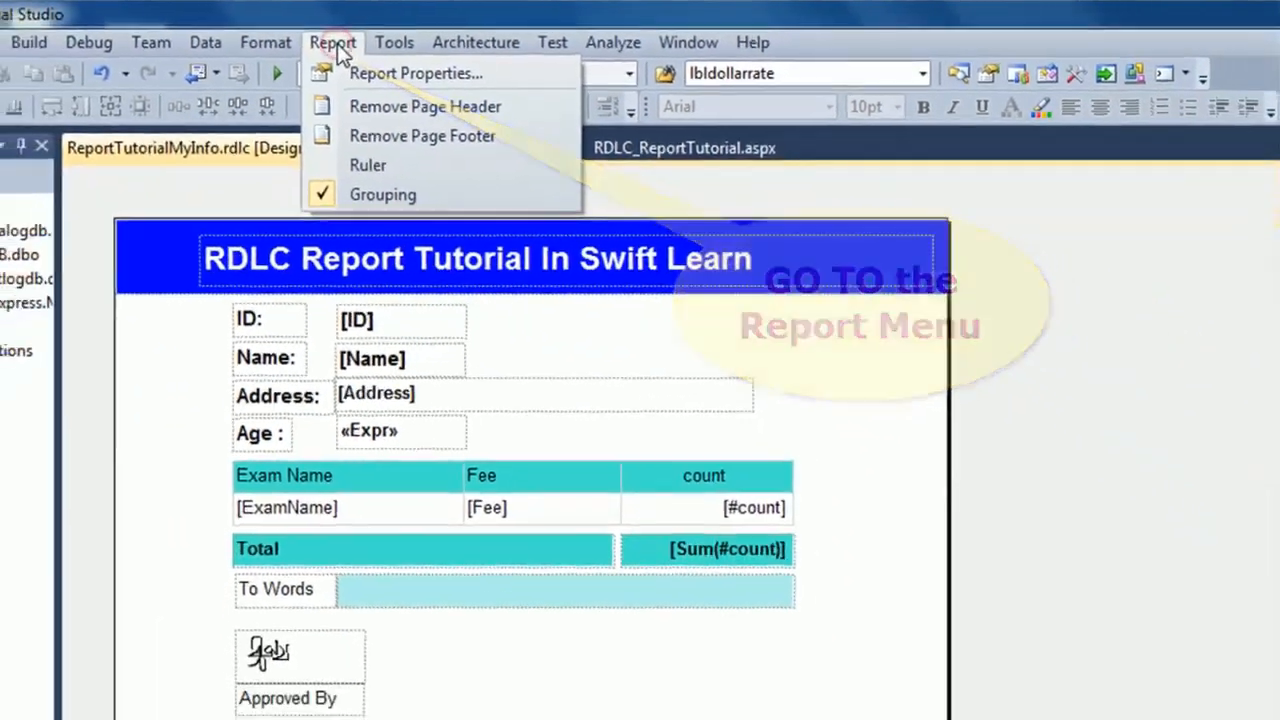
{"action": "left_click", "coordinate": [415, 72]}
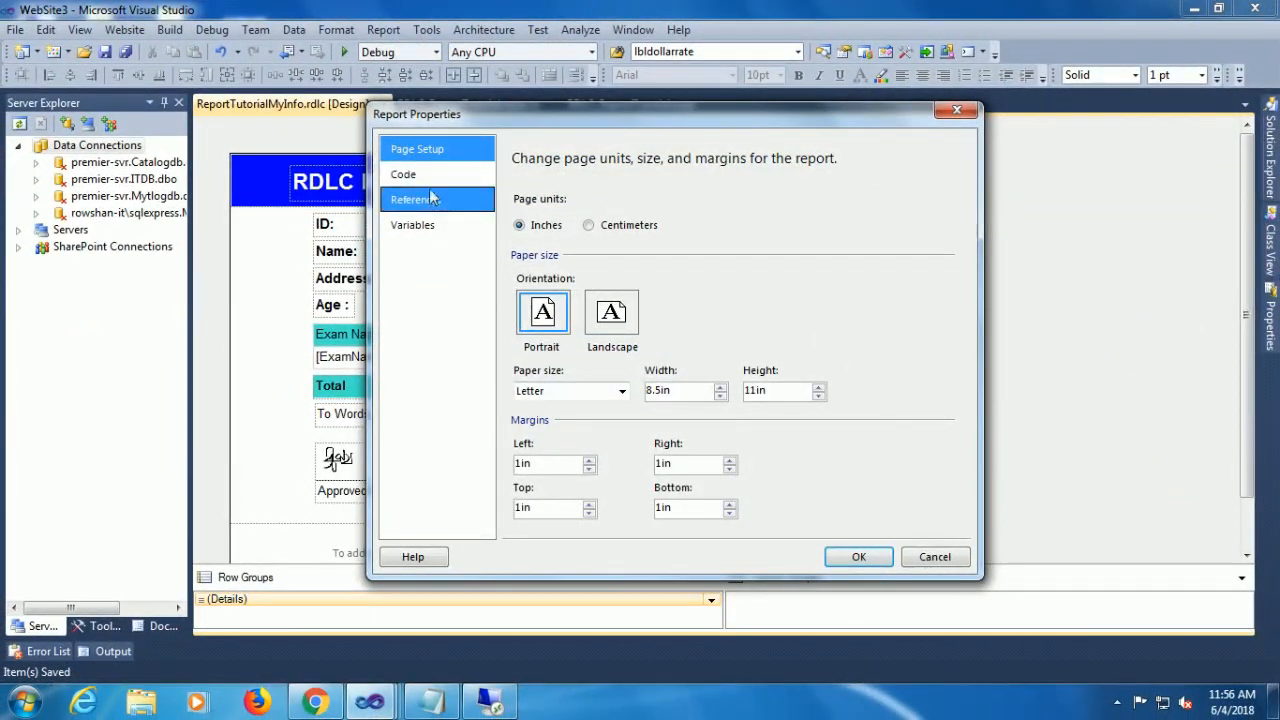
{"action": "left_click", "coordinate": [403, 174]}
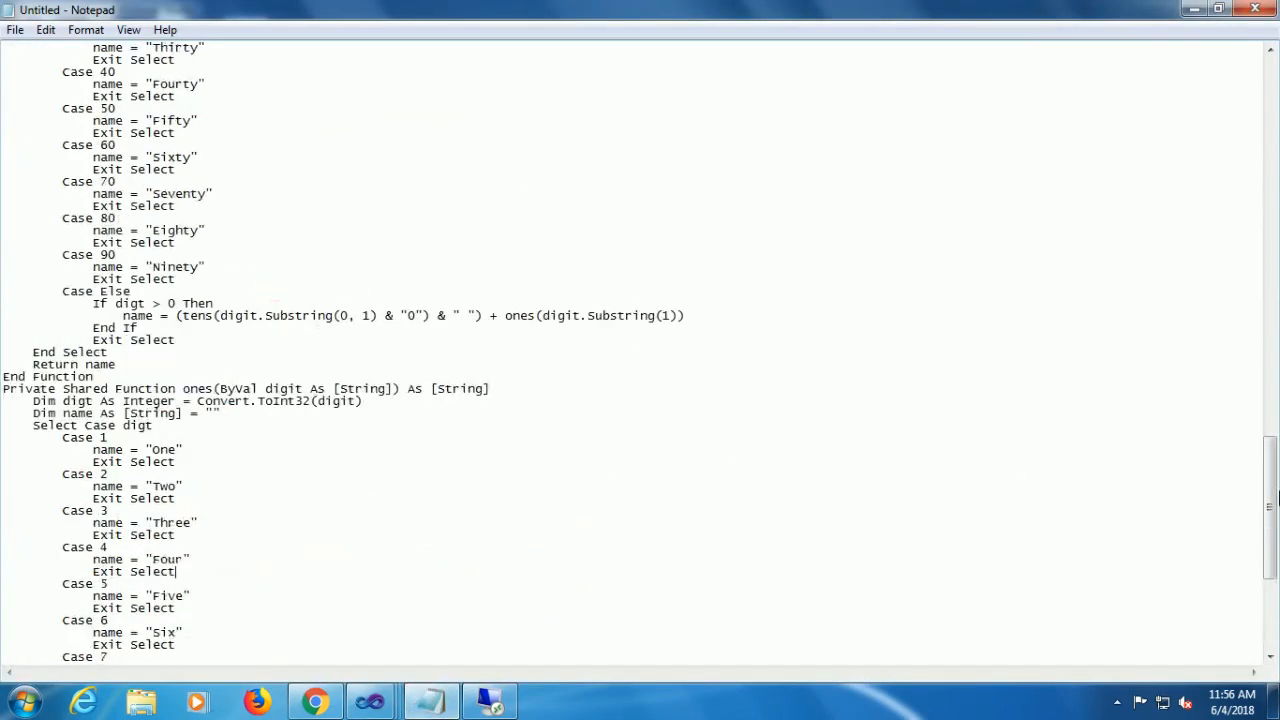
Copy the number-to-words conversion code from Notepad and return to Visual Studio
{"action": "scroll", "scroll_direction": "up", "scroll_amount": 3}
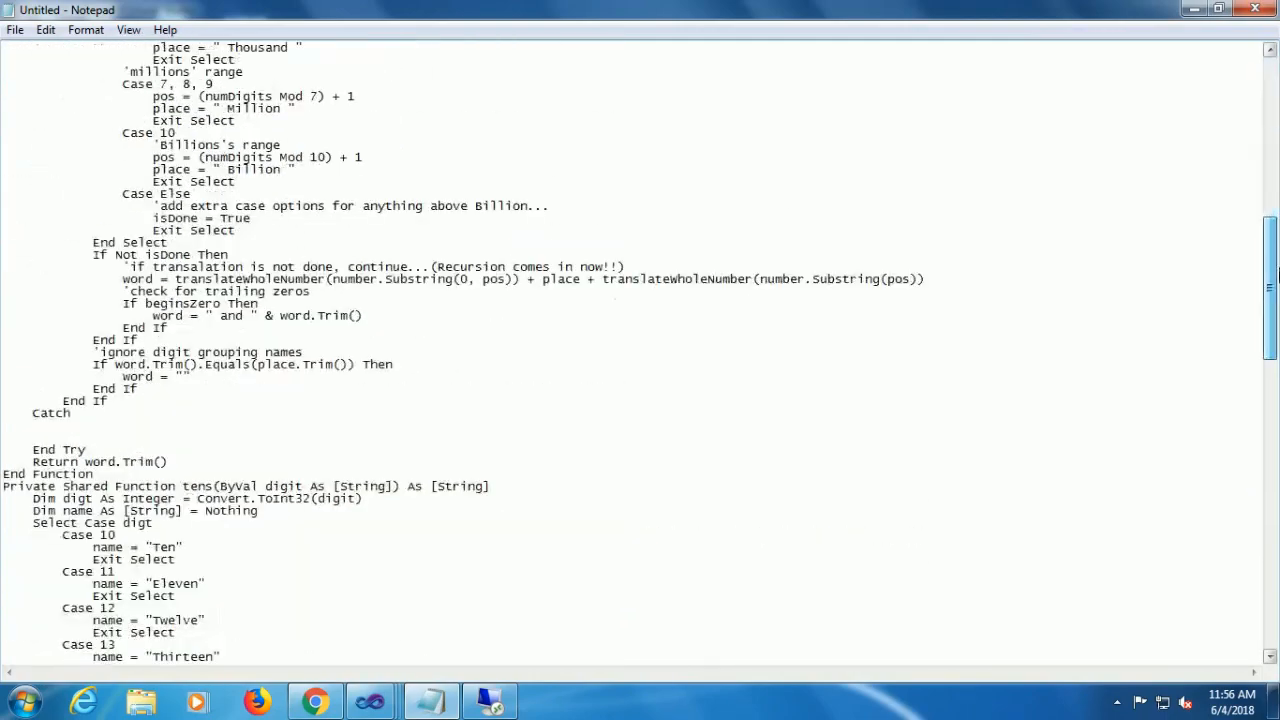
{"action": "scroll", "scroll_direction": "down", "scroll_amount": 3}
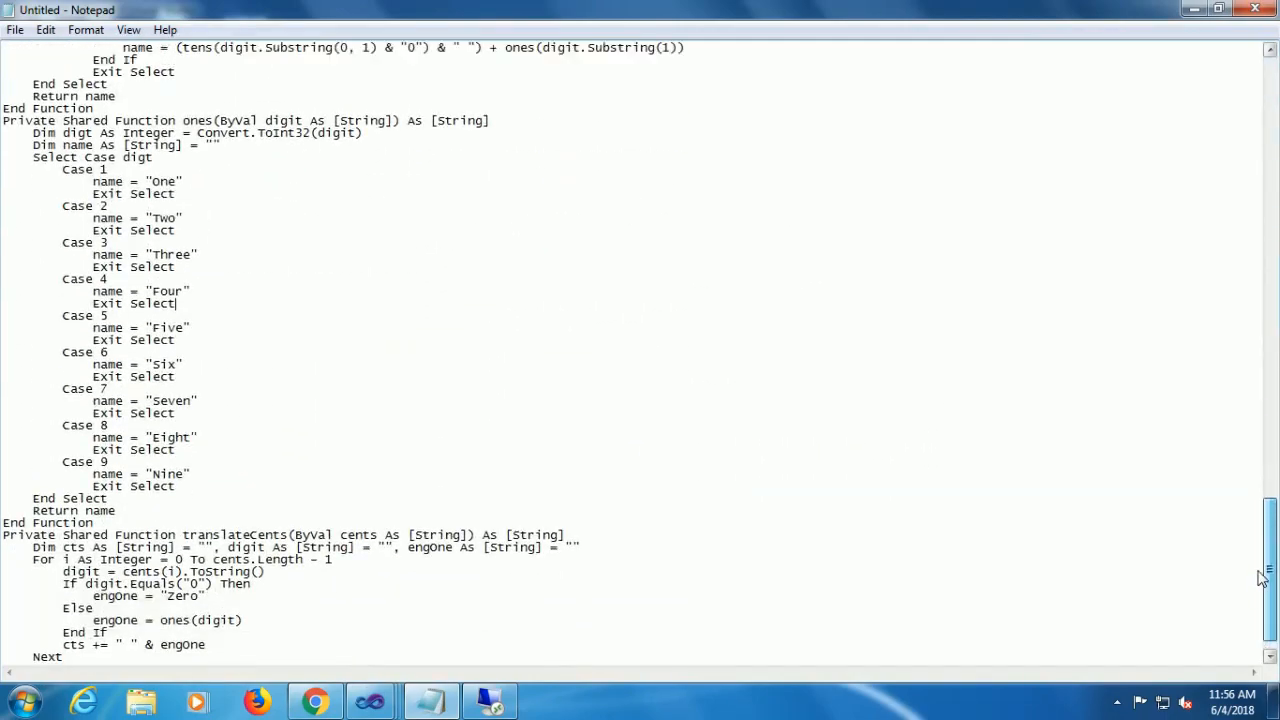
{"action": "scroll", "scroll_direction": "up", "scroll_amount": 3}
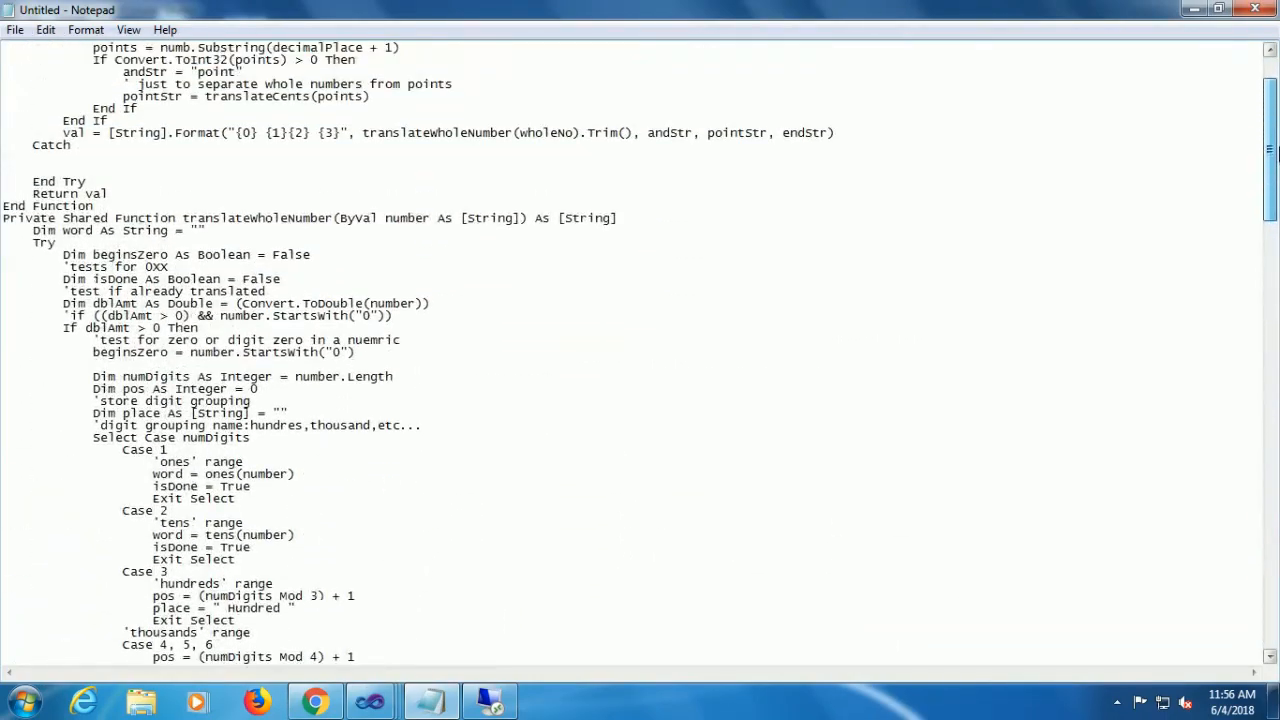
{"action": "scroll", "scroll_direction": "up", "scroll_amount": 3}
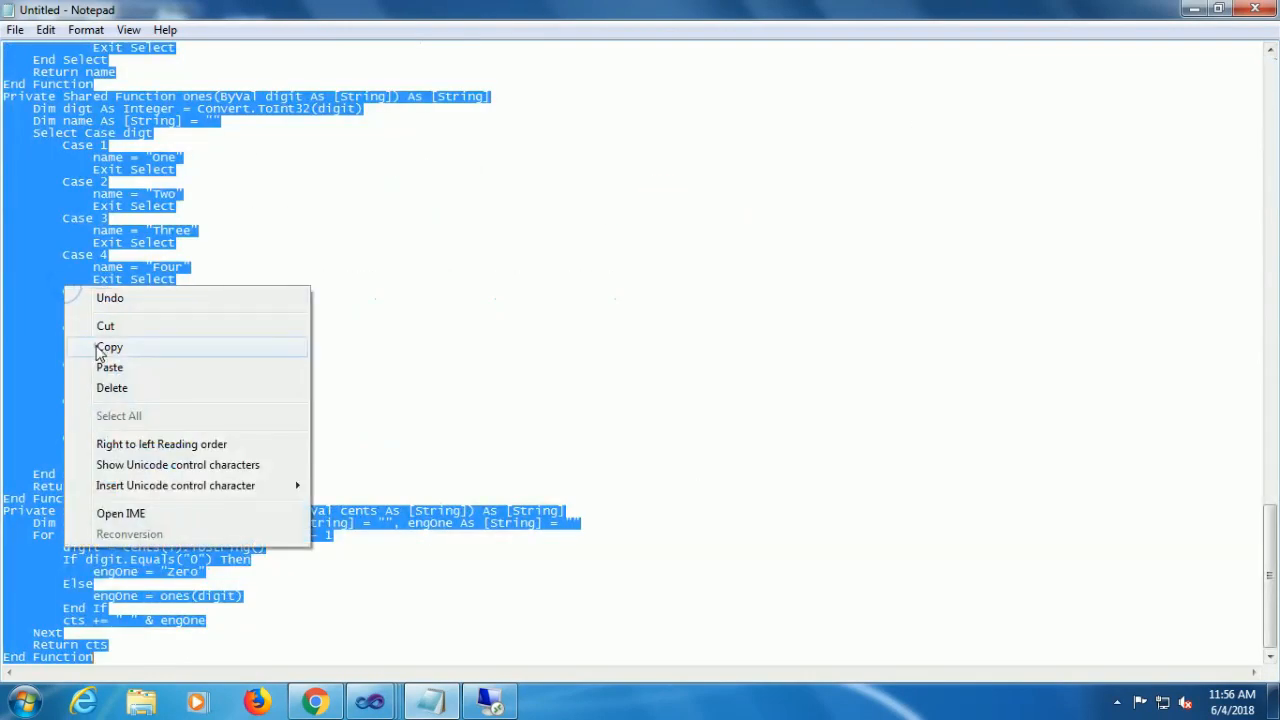
{"action": "left_click", "coordinate": [110, 347]}
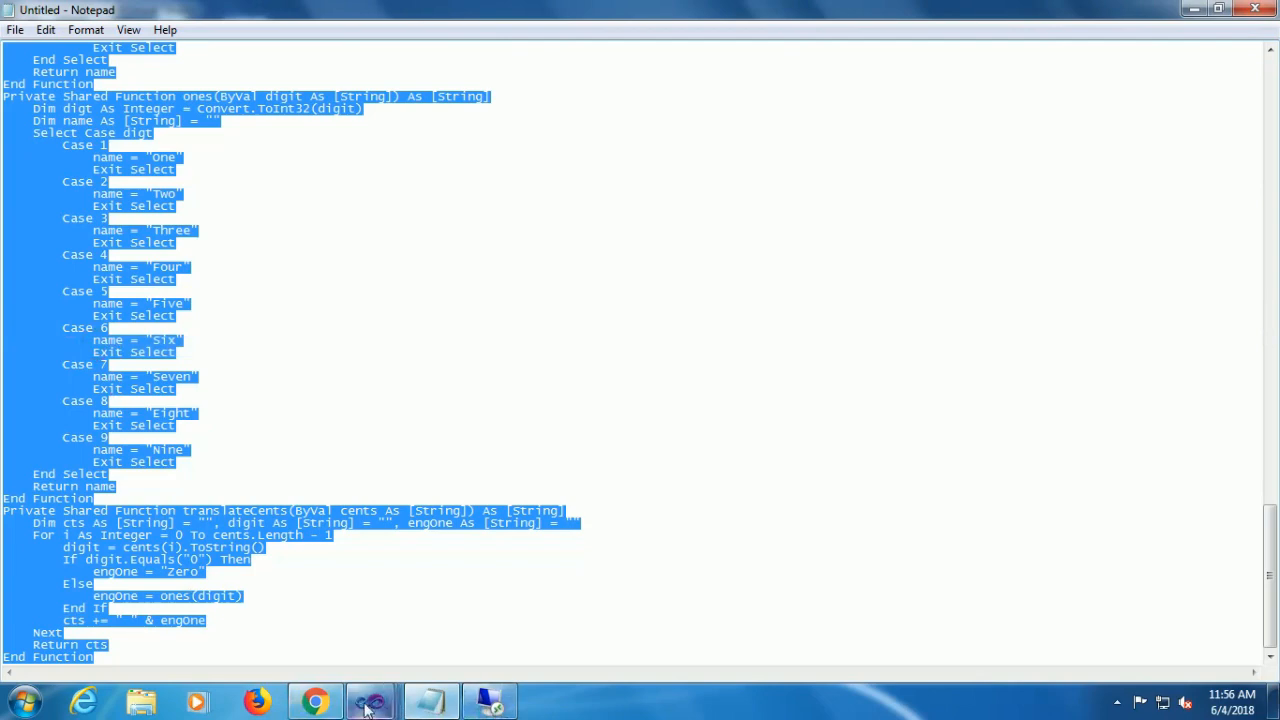
{"action": "left_click", "coordinate": [371, 700]}
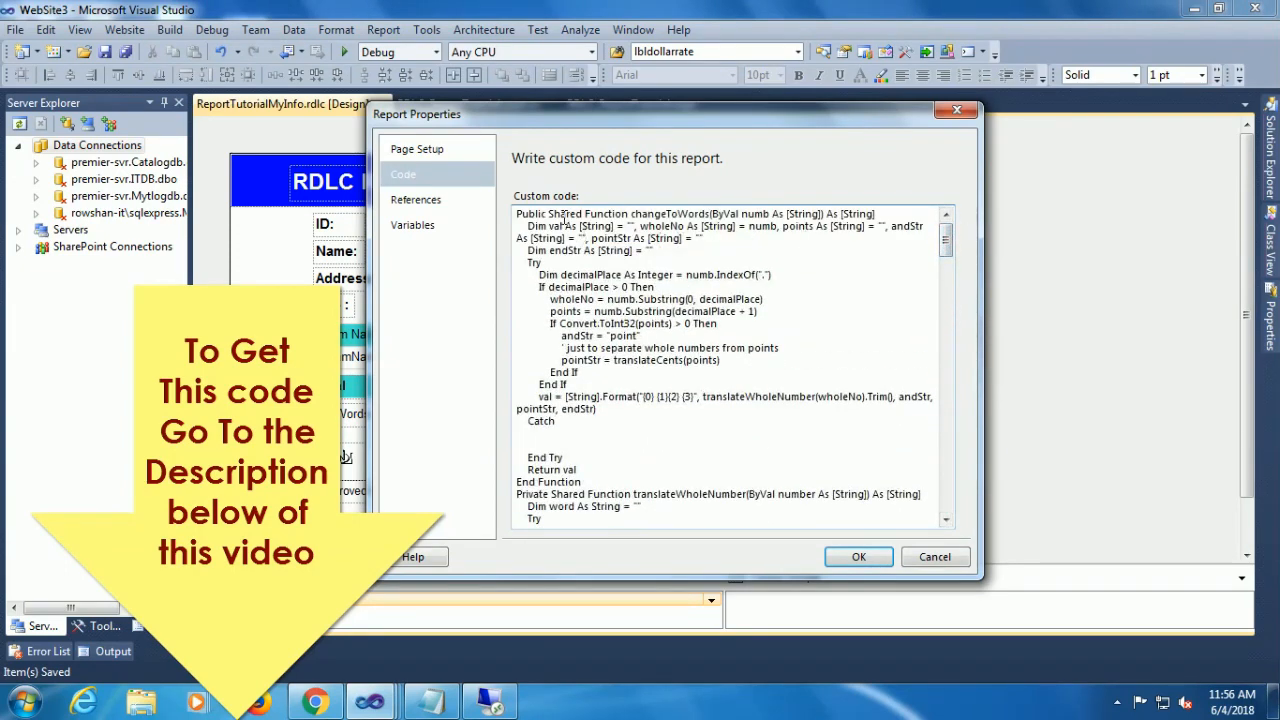
Copy the changeToWords function name and accept the pasted custom code
{"action": "right_click", "coordinate": [655, 213]}
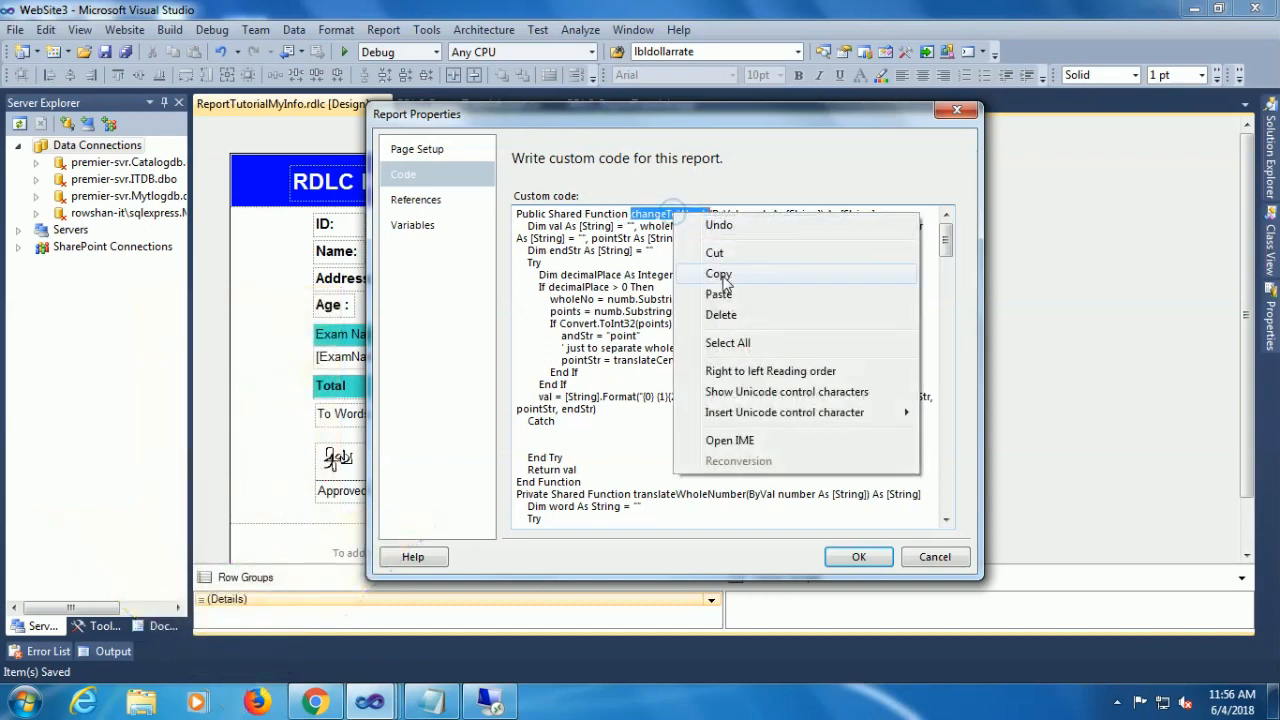
{"action": "left_click", "coordinate": [718, 274]}
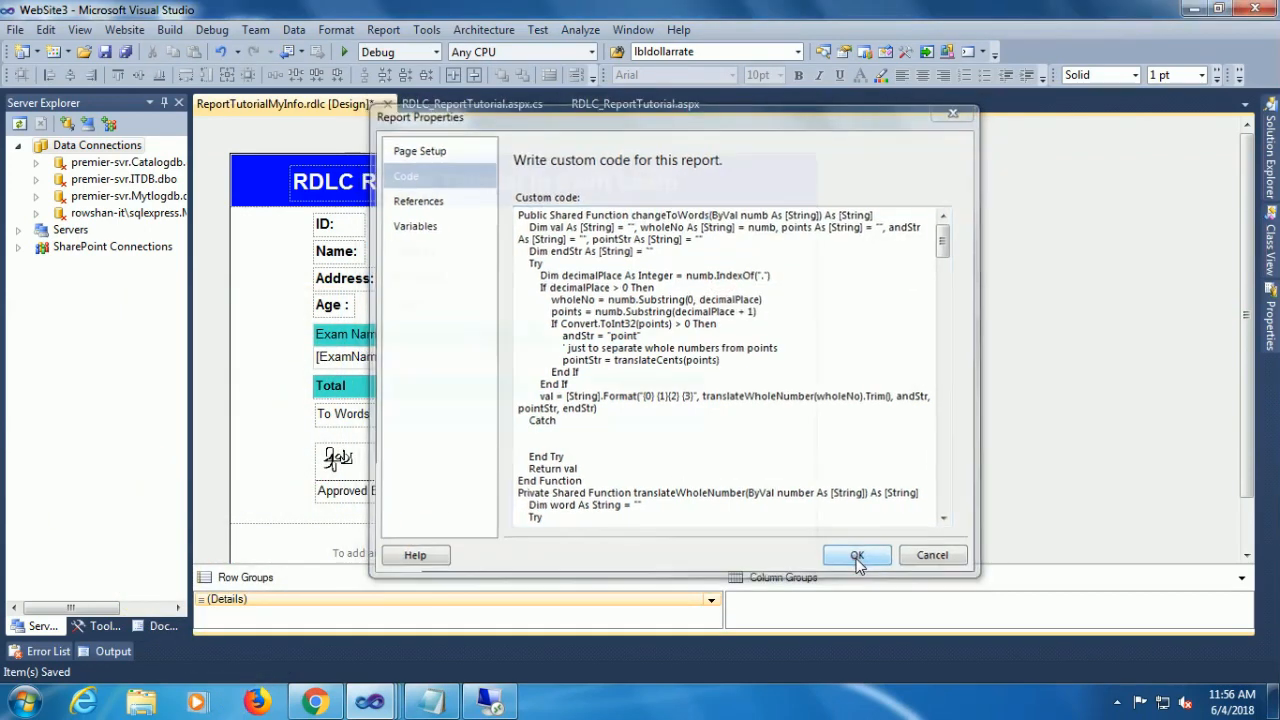
{"action": "left_click", "coordinate": [856, 555]}
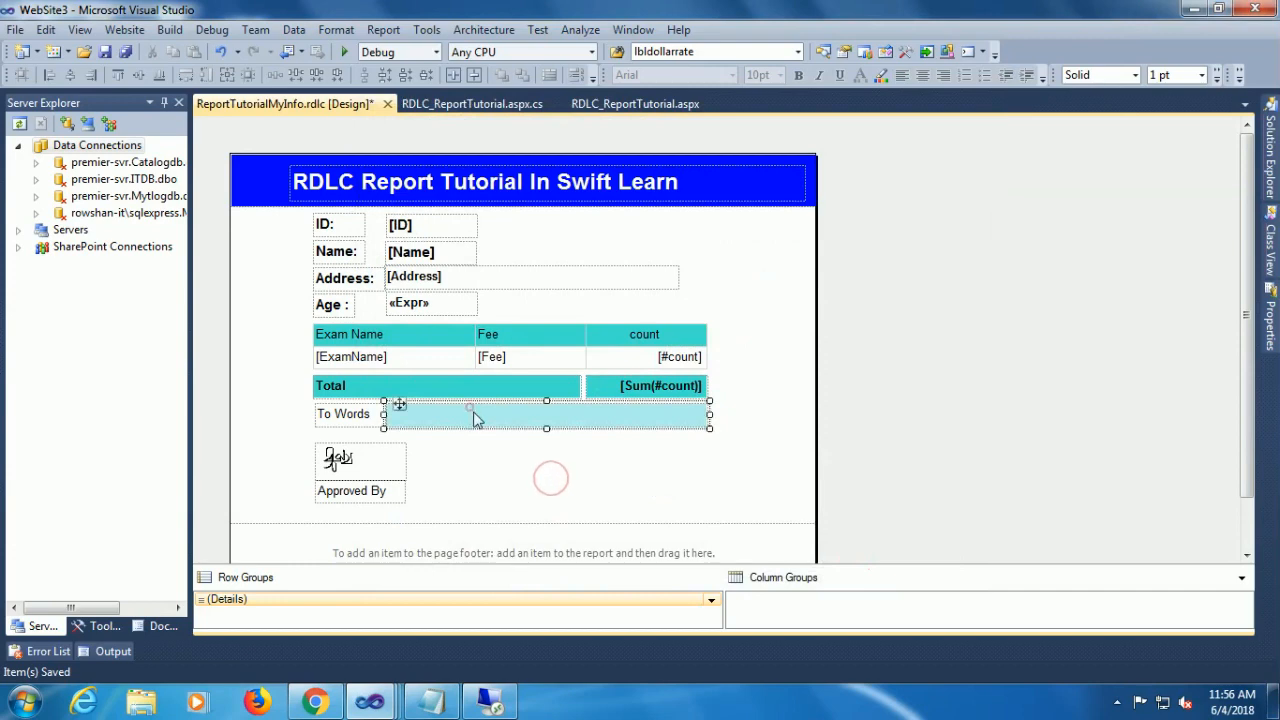
Start the To Words textbox's value expression with Code.changeToWords(
{"action": "right_click", "coordinate": [470, 413]}
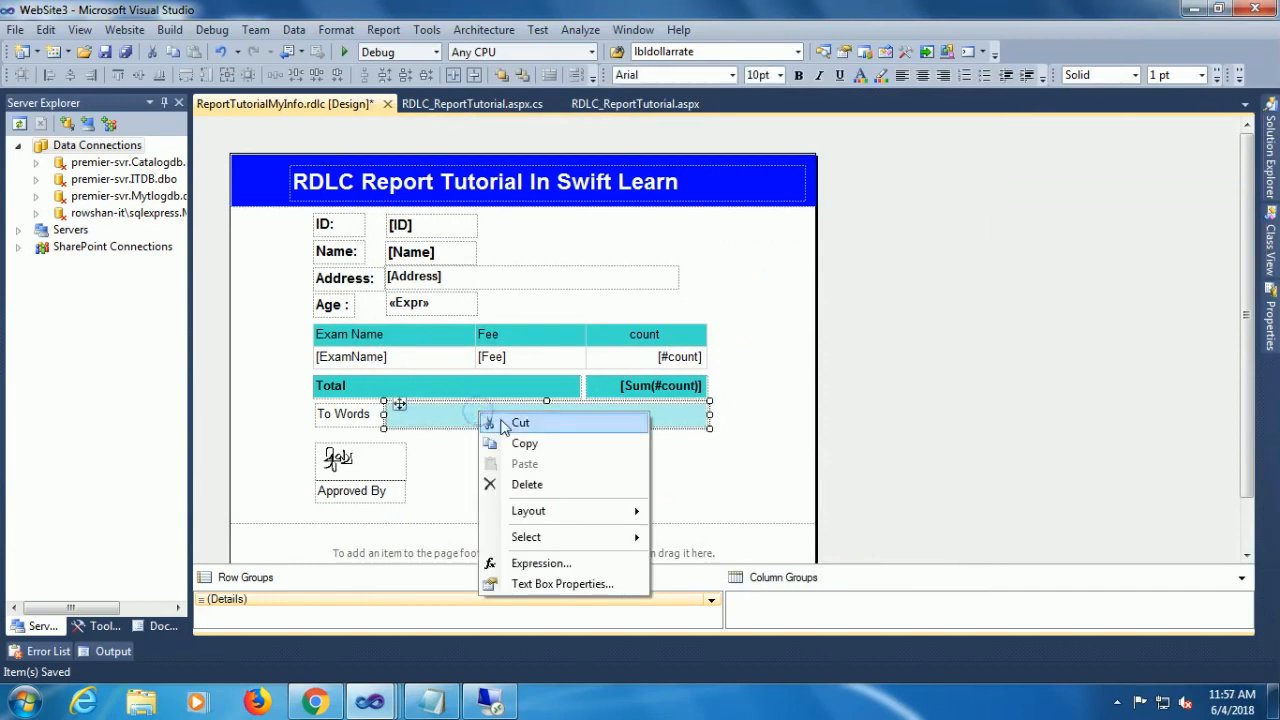
{"action": "left_click", "coordinate": [541, 563]}
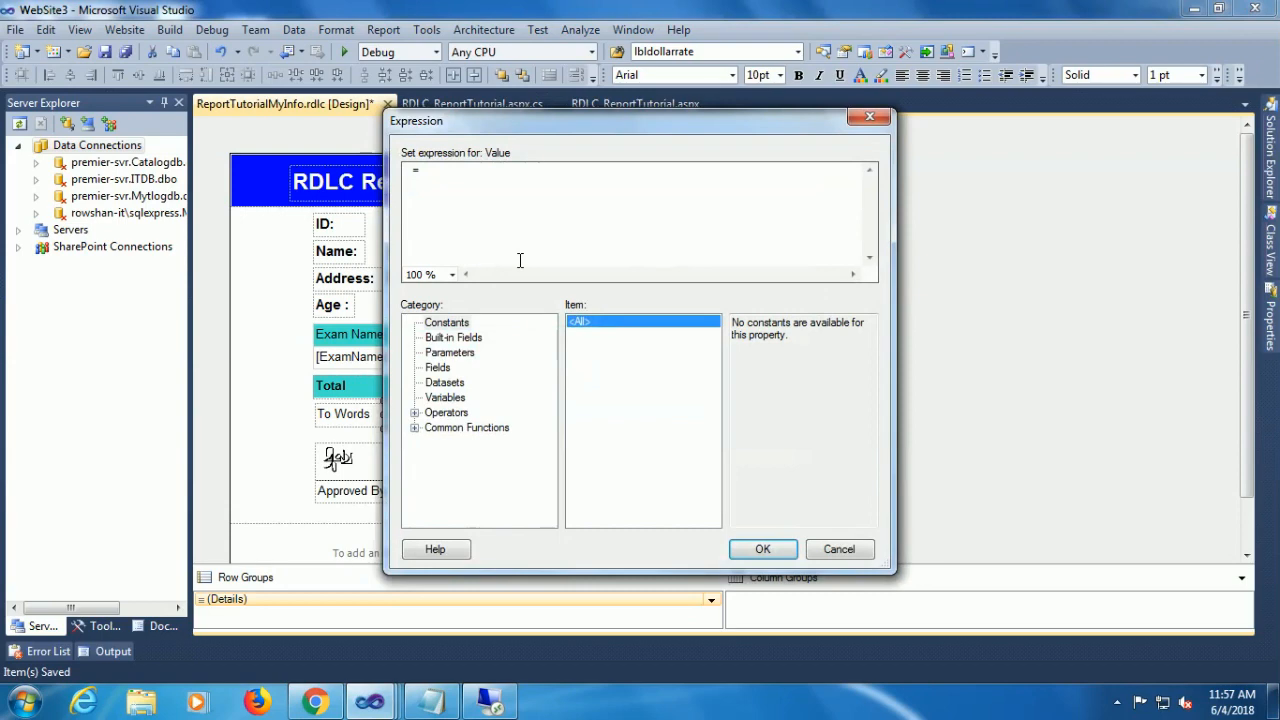
{"action": "type", "text": "Code"}
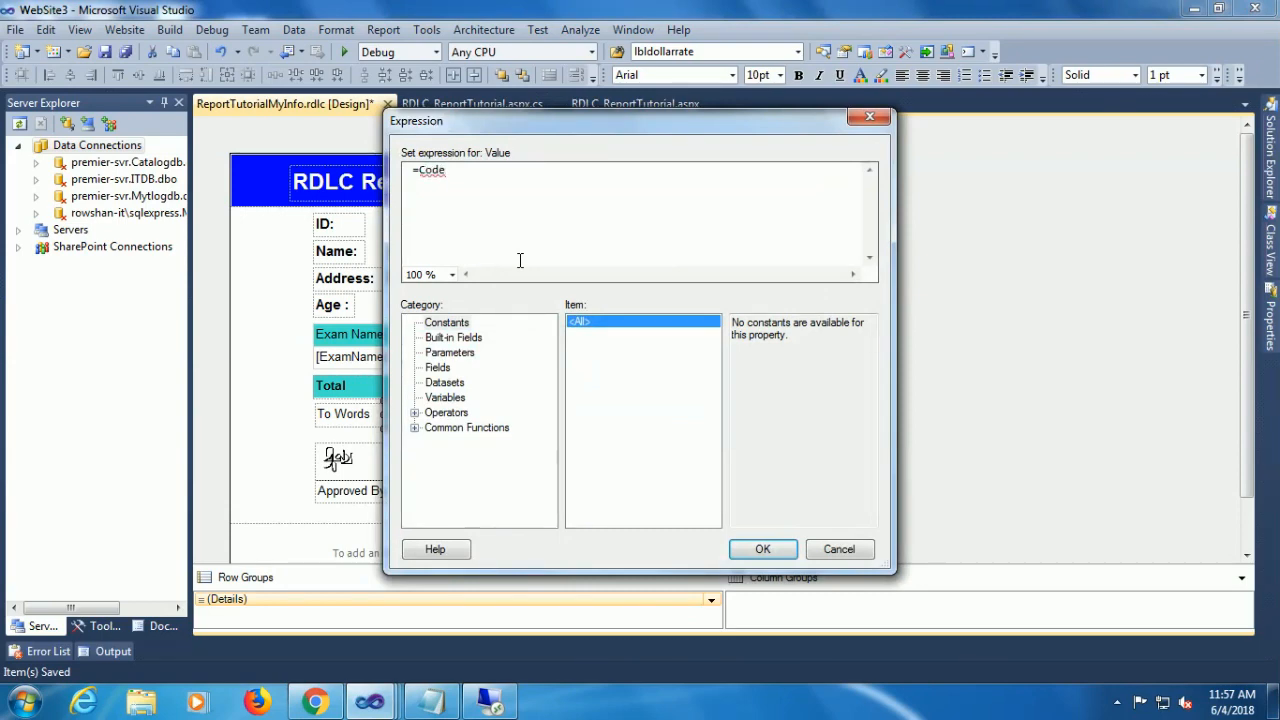
{"action": "type", "text": "."}
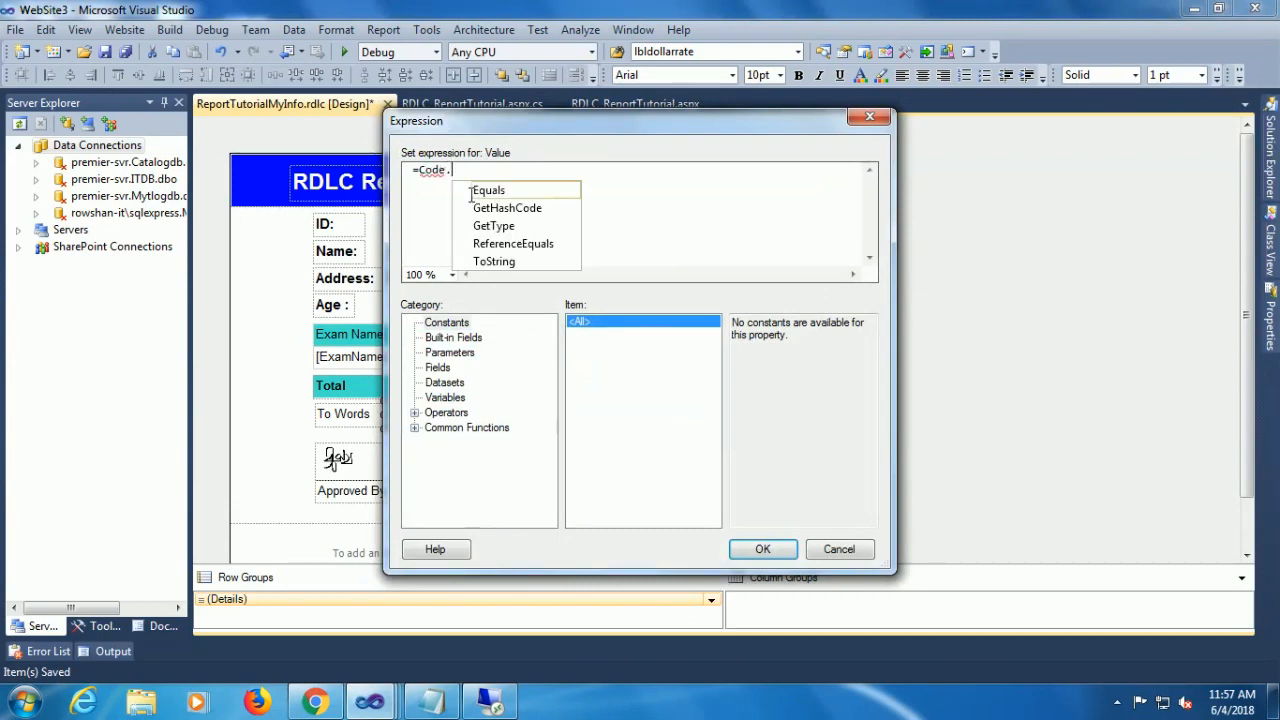
{"action": "type", "text": "changeToWords"}
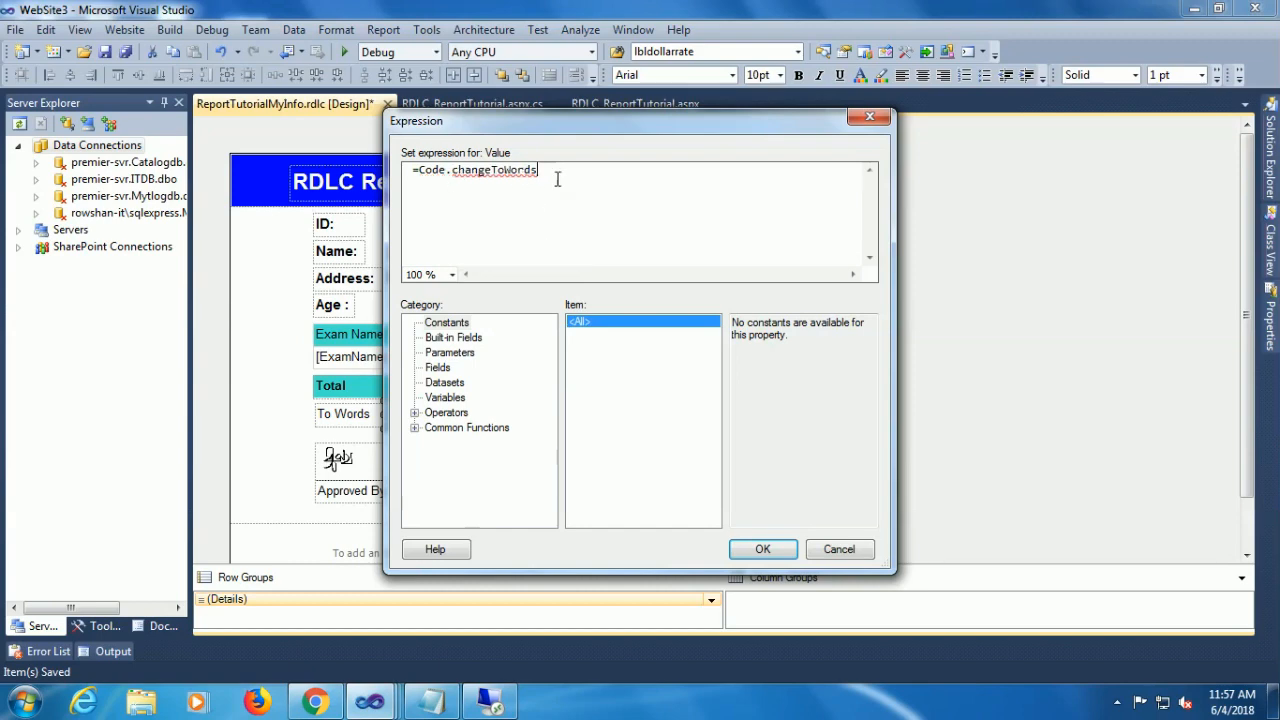
{"action": "type", "text": "("}
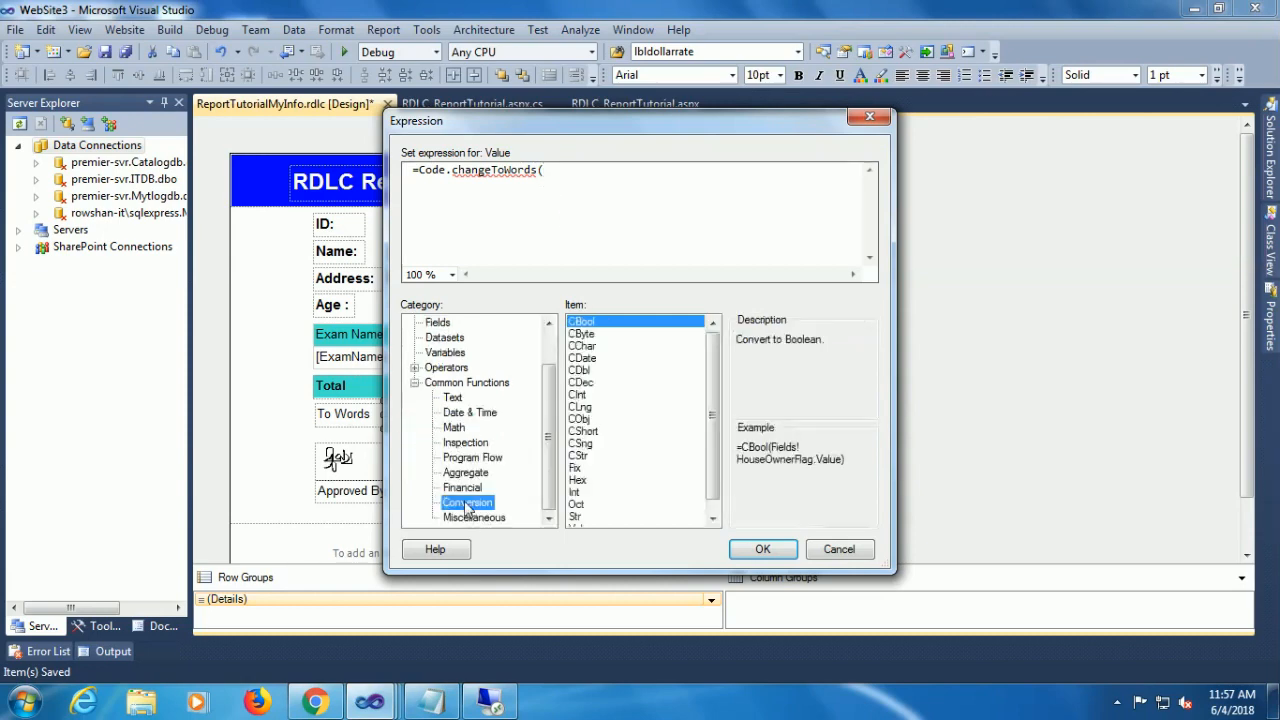
Complete the expression as =Code.changeToWords(CStr(Fields!count.Value)) and confirm it
{"action": "left_click", "coordinate": [582, 443]}
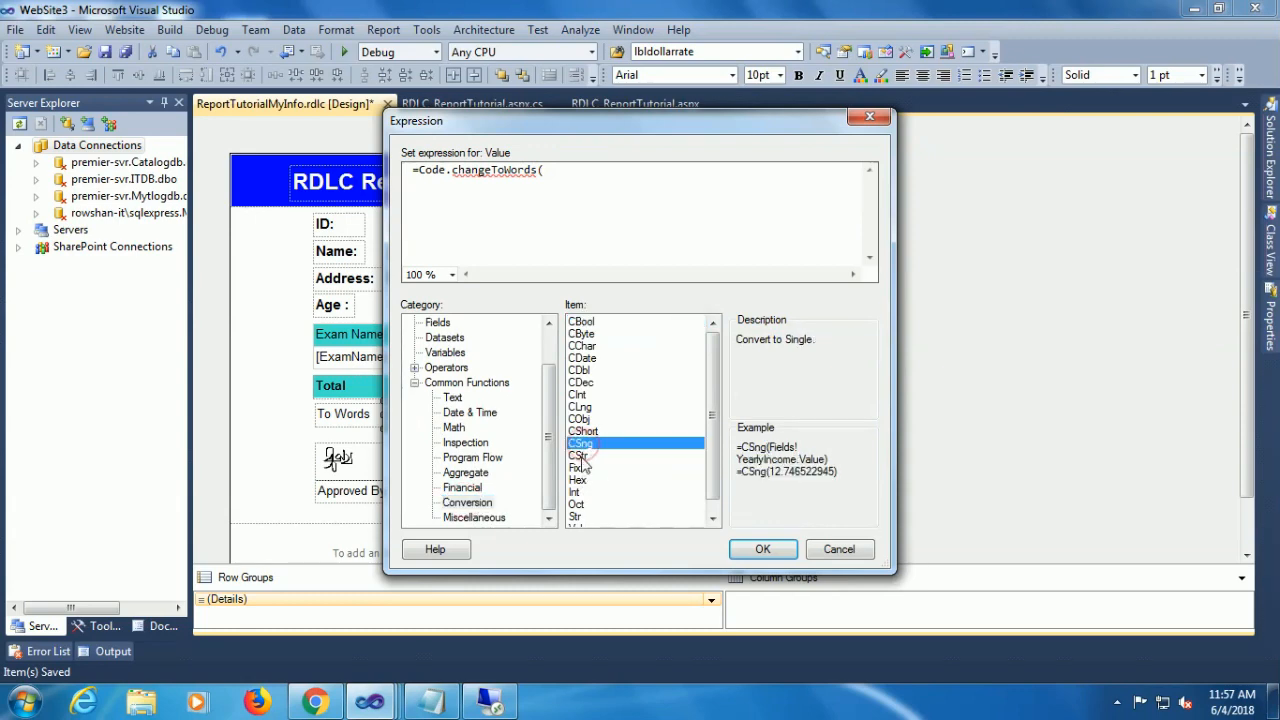
{"action": "left_click", "coordinate": [578, 455]}
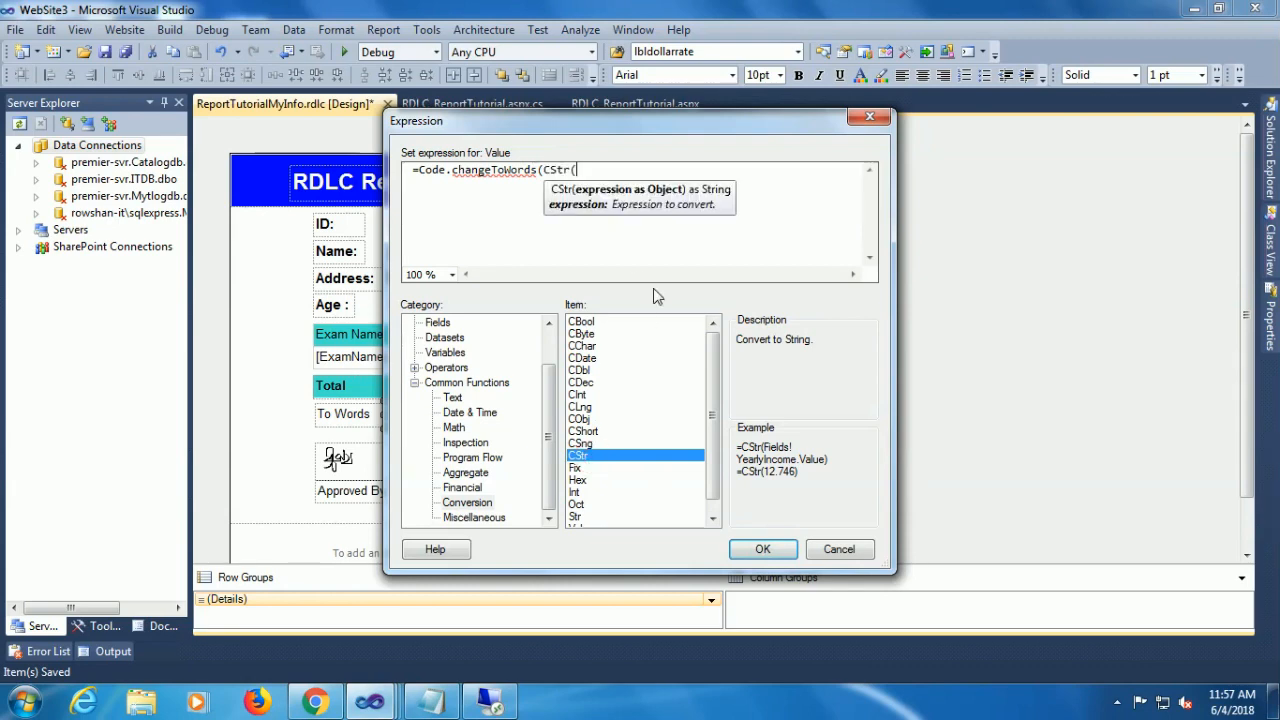
{"action": "type", "text": "Fie"}
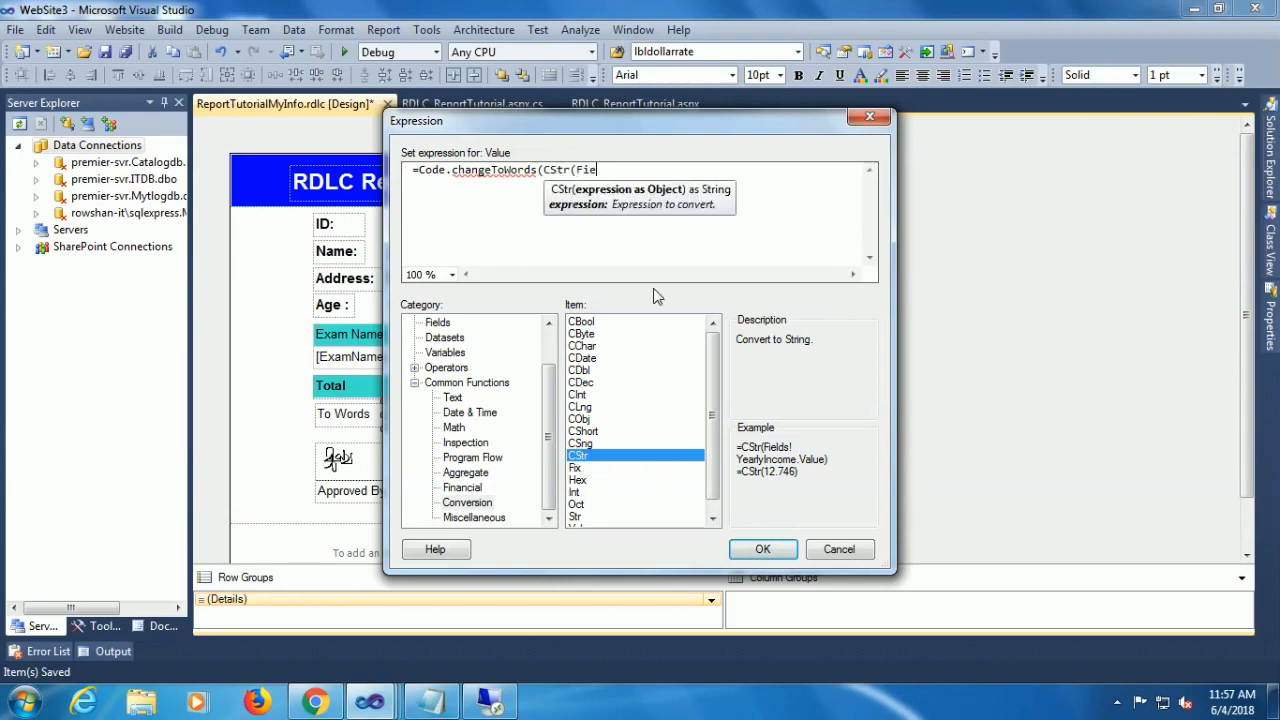
{"action": "type", "text": "lds"}
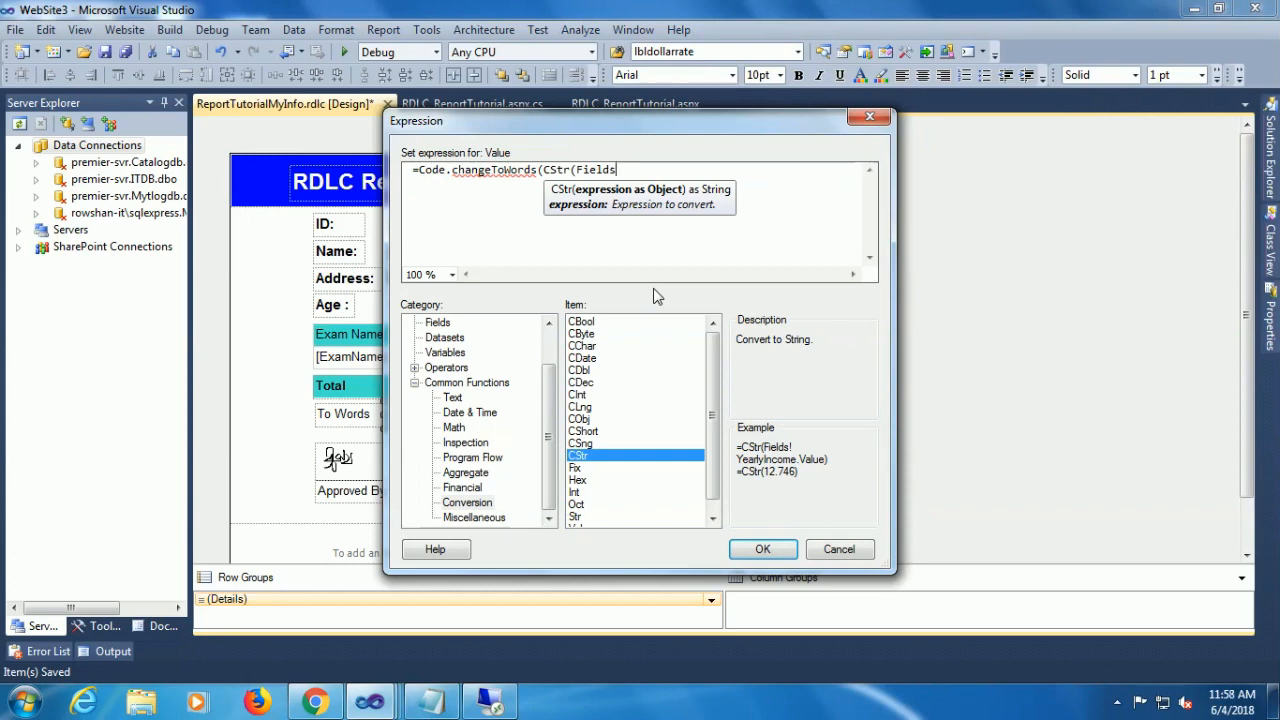
{"action": "type", "text": "!"}
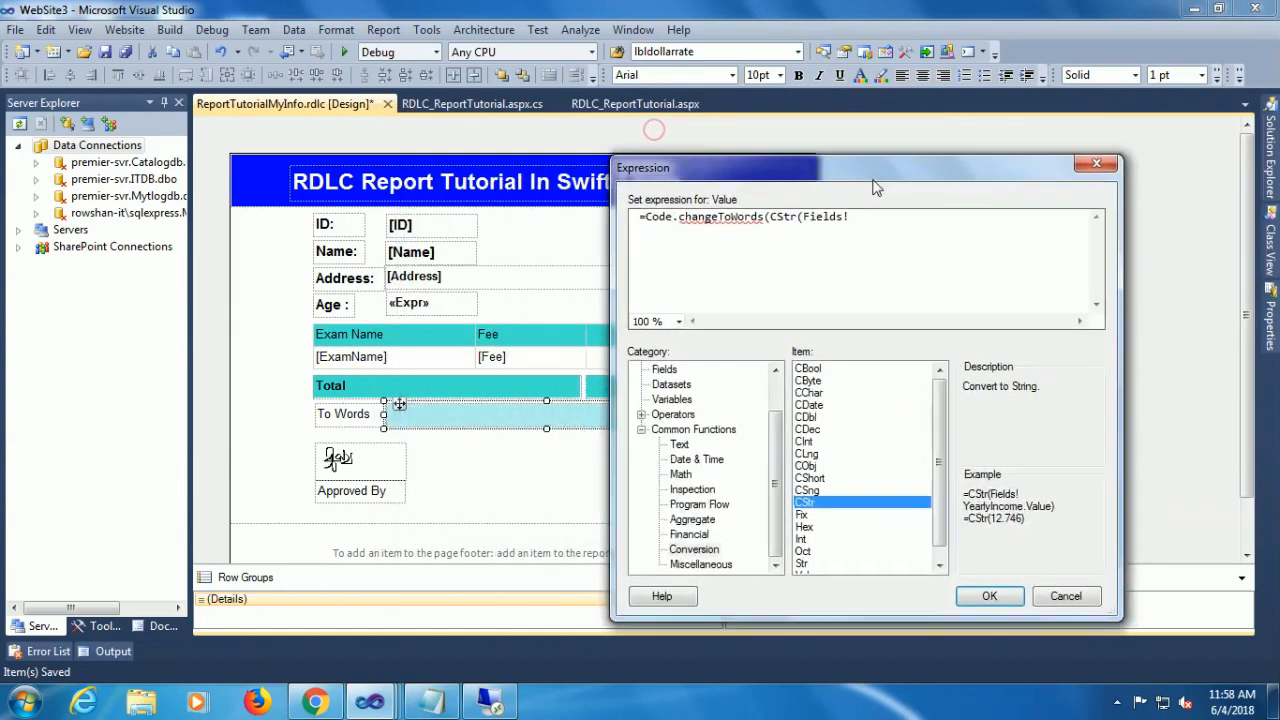
{"action": "left_click_drag", "start_coordinate": [875, 167], "coordinate": [715, 192]}
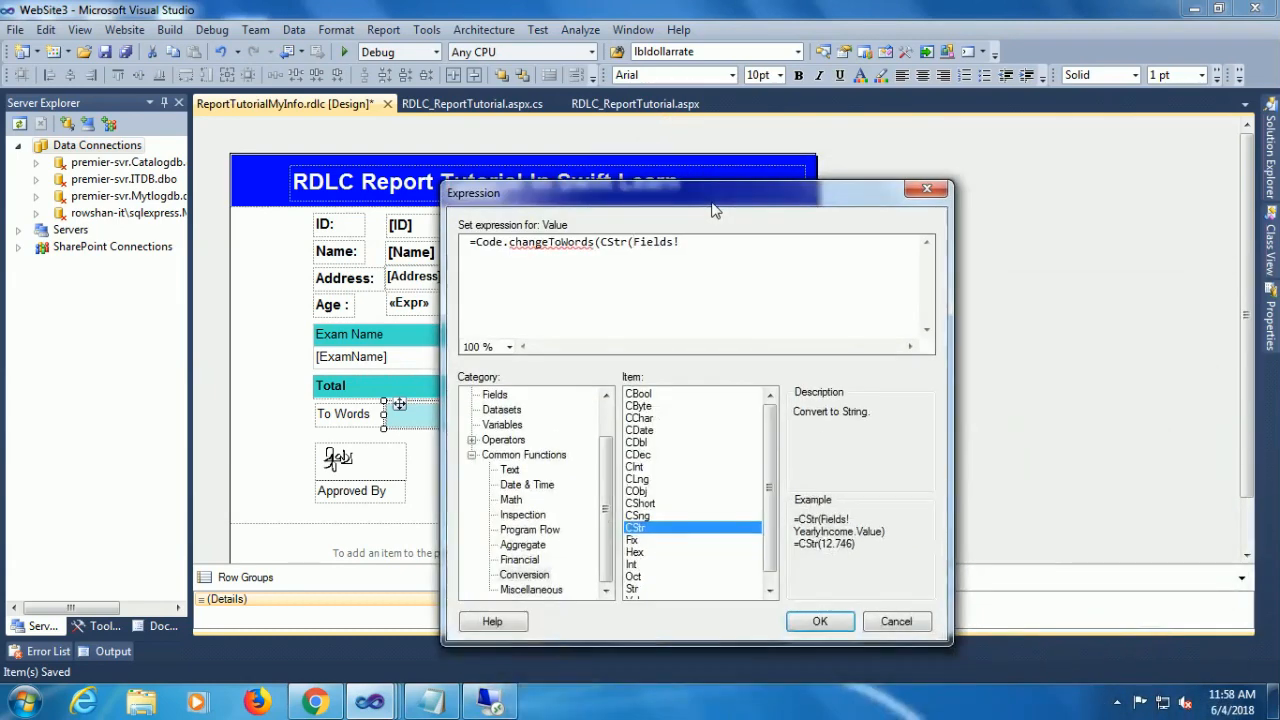
{"action": "type", "text": "!count."}
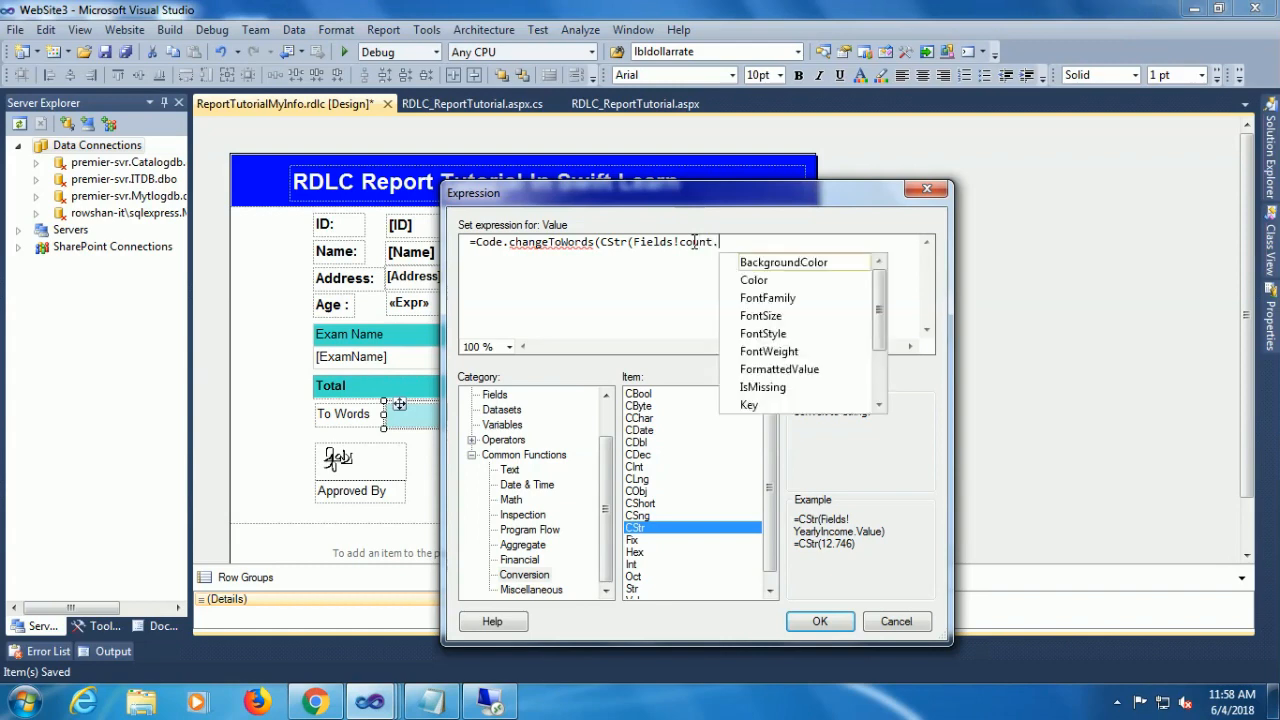
{"action": "type", "text": "Value"}
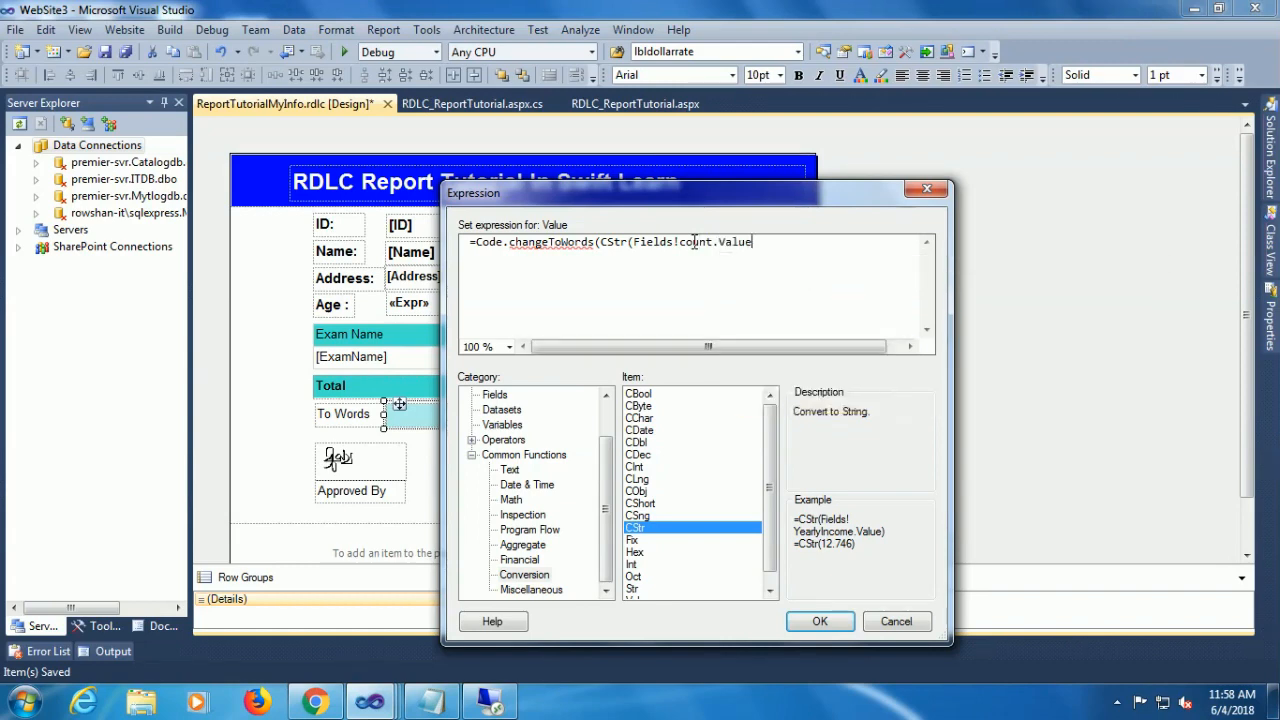
{"action": "type", "text": "))"}
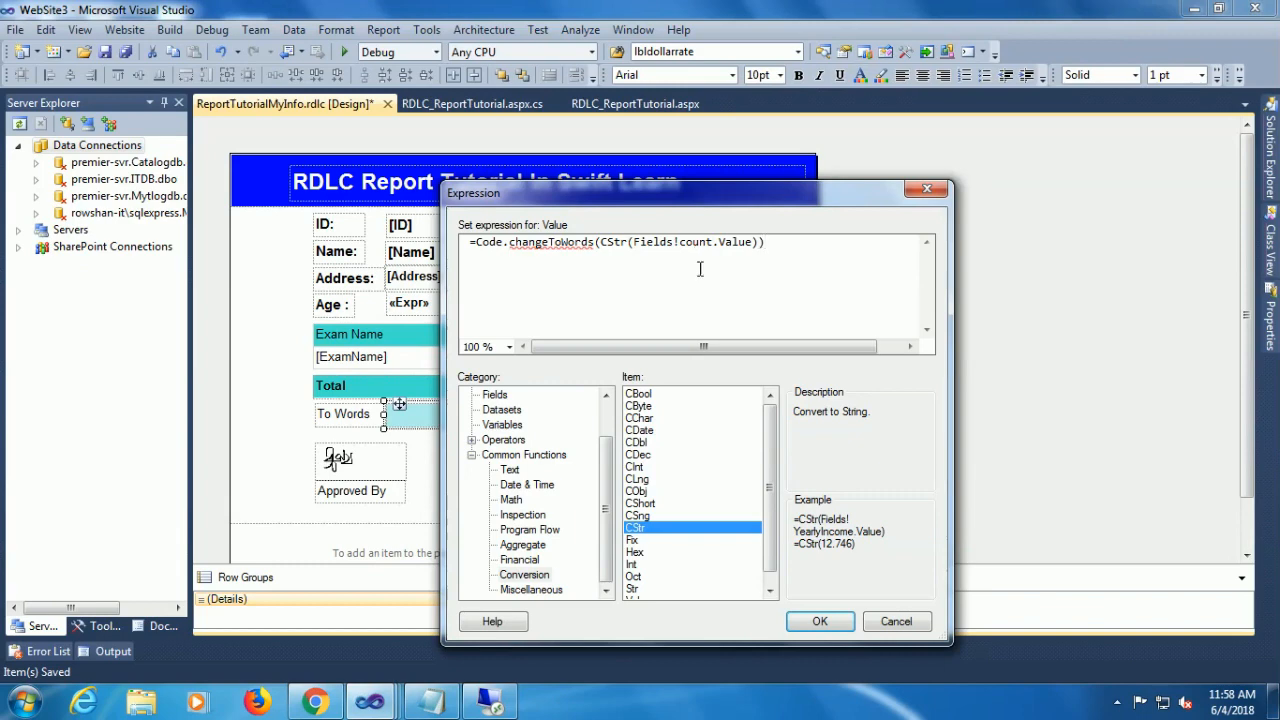
{"action": "left_click", "coordinate": [819, 621]}
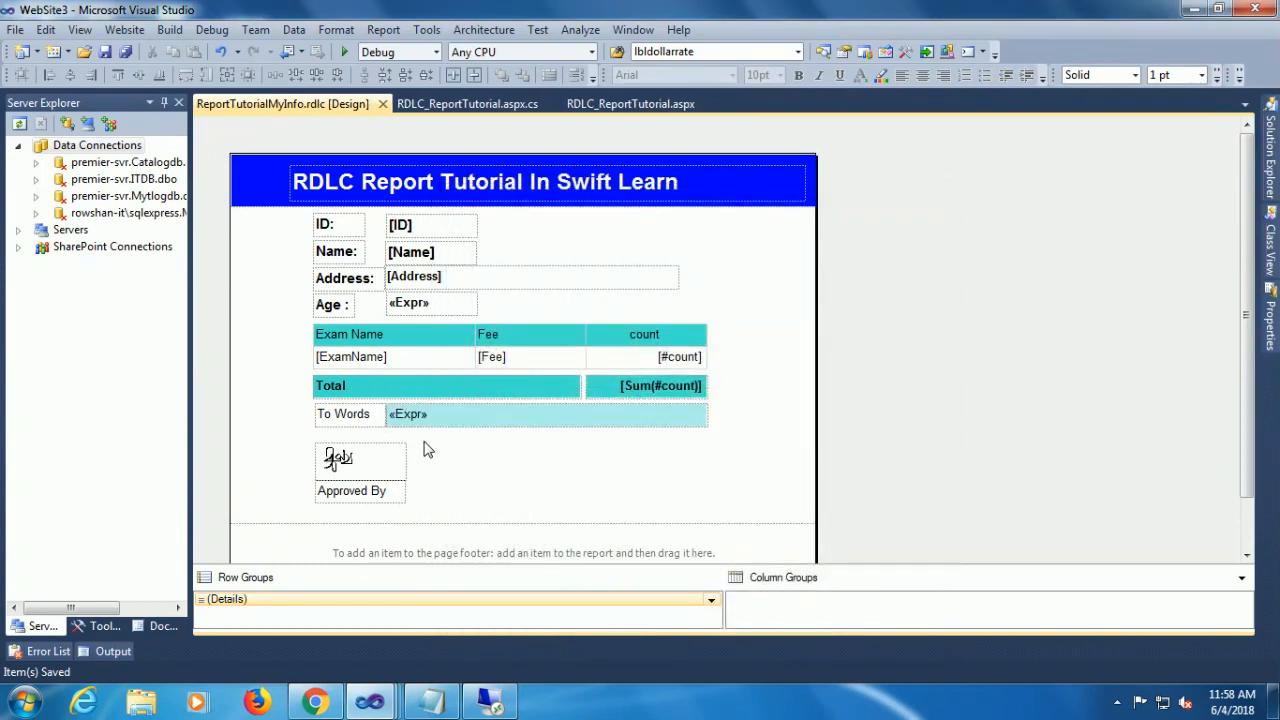
Load the ID 1 report in Chrome, showing To Words as Eleven, then return to Visual Studio
{"action": "left_click", "coordinate": [315, 700]}
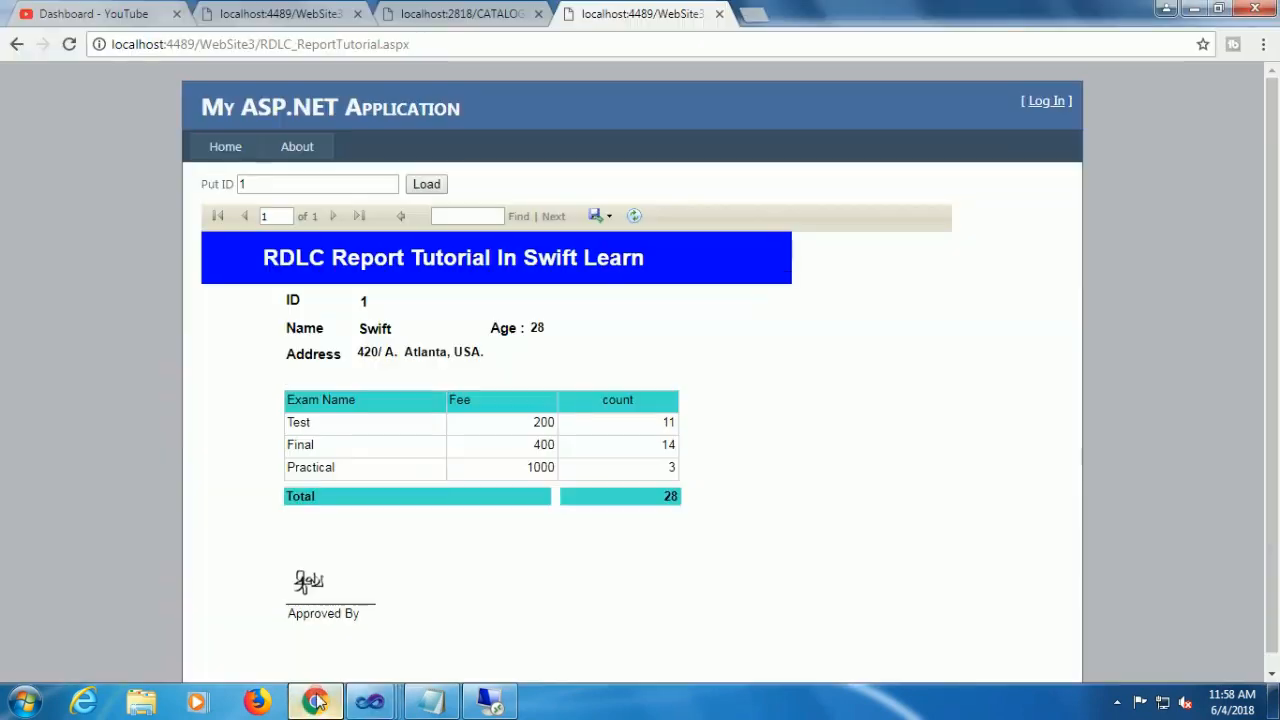
{"action": "mouse_move", "coordinate": [298, 547]}
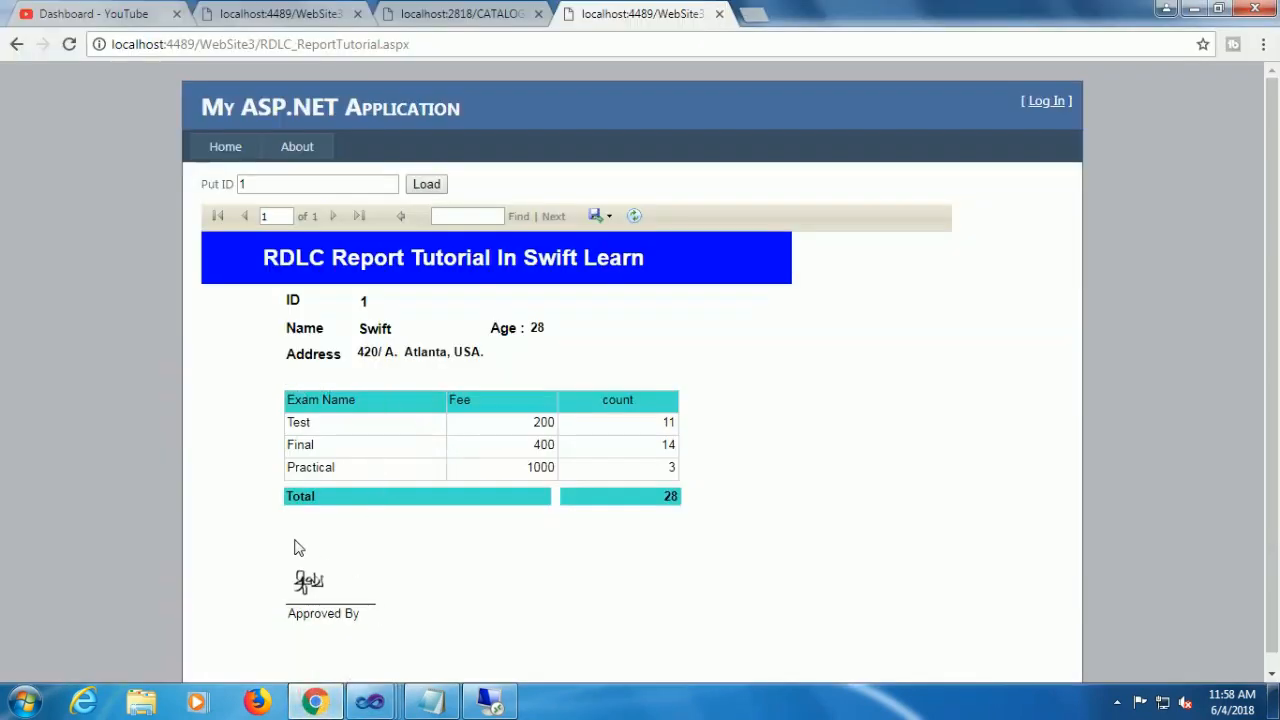
{"action": "mouse_move", "coordinate": [548, 353]}
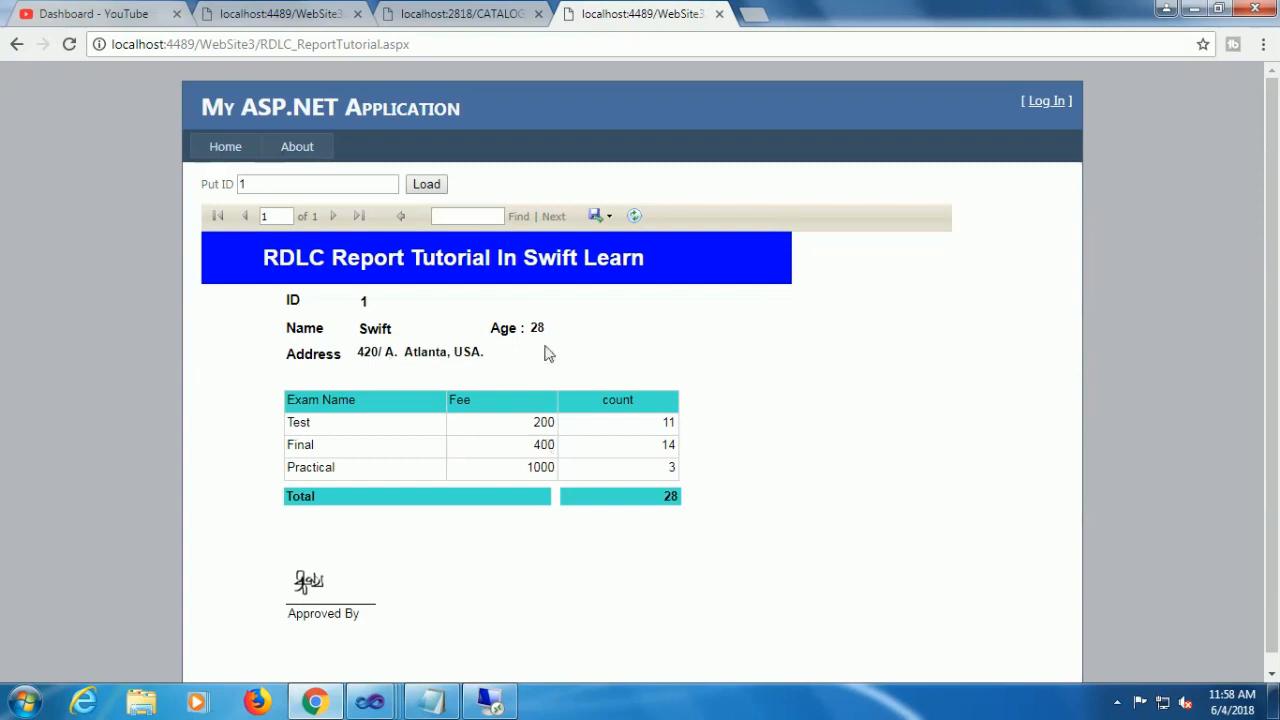
{"action": "left_click", "coordinate": [260, 43]}
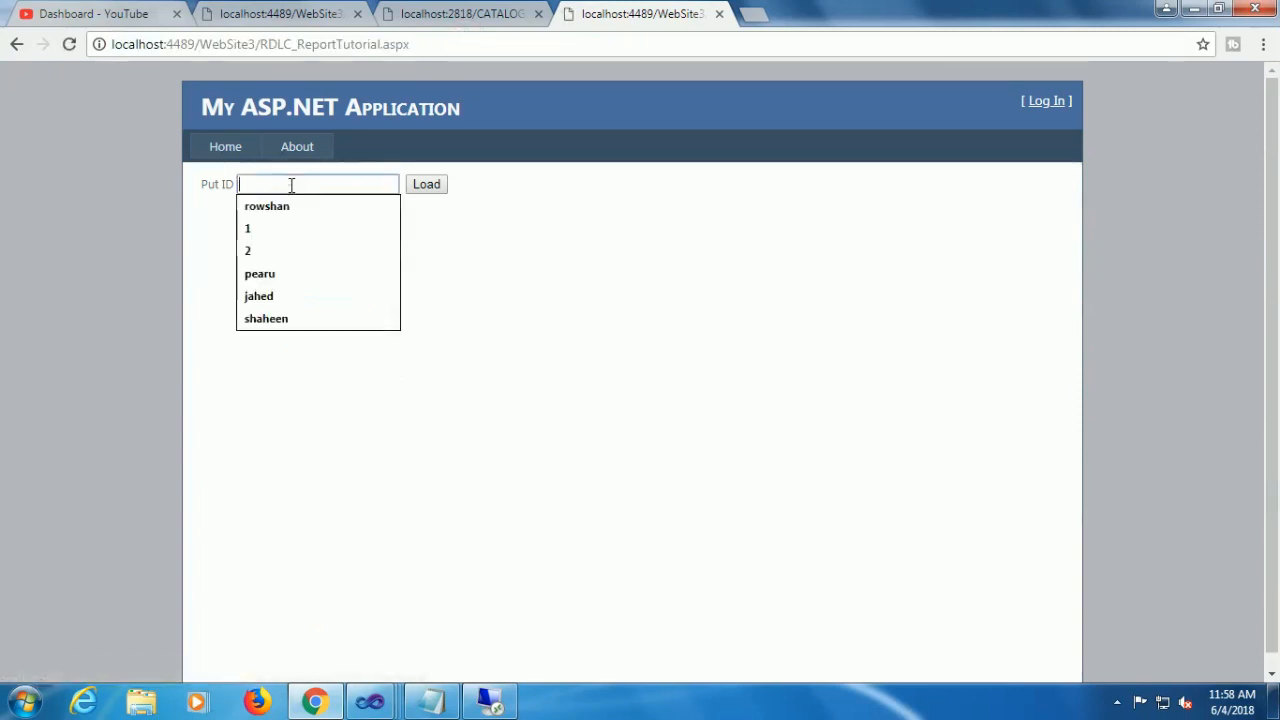
{"action": "left_click", "coordinate": [247, 228]}
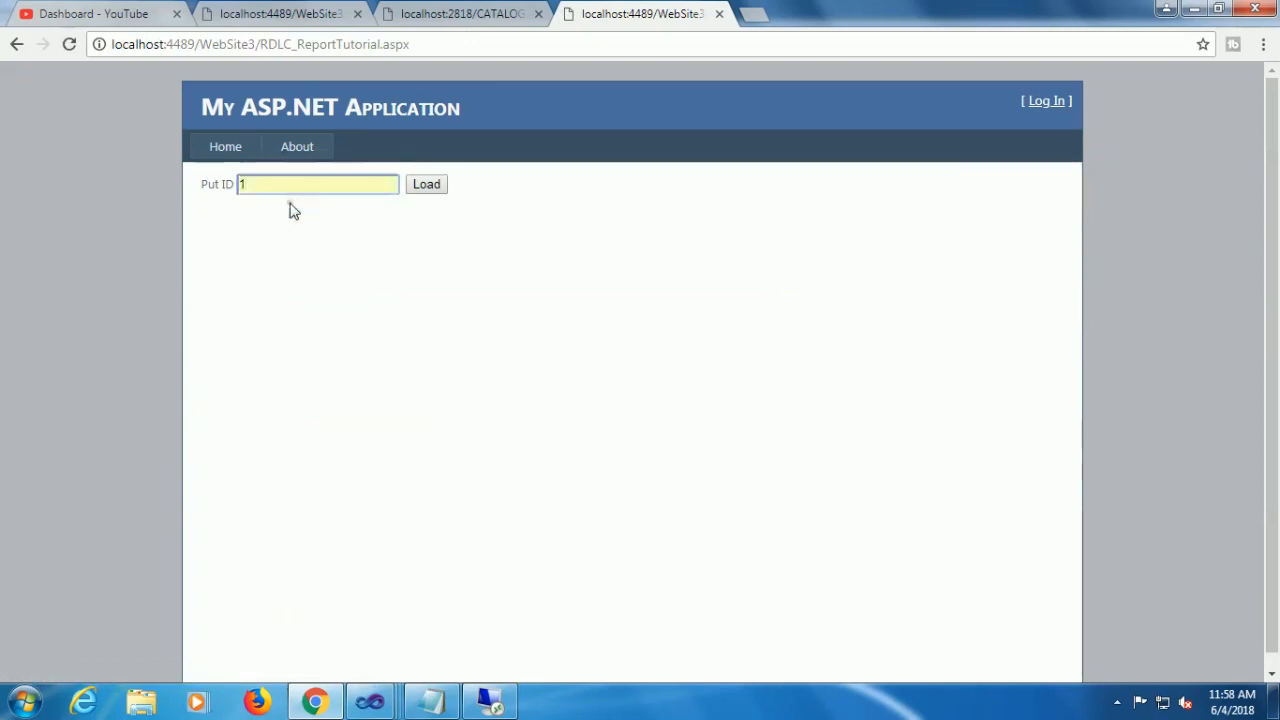
{"action": "left_click", "coordinate": [426, 184]}
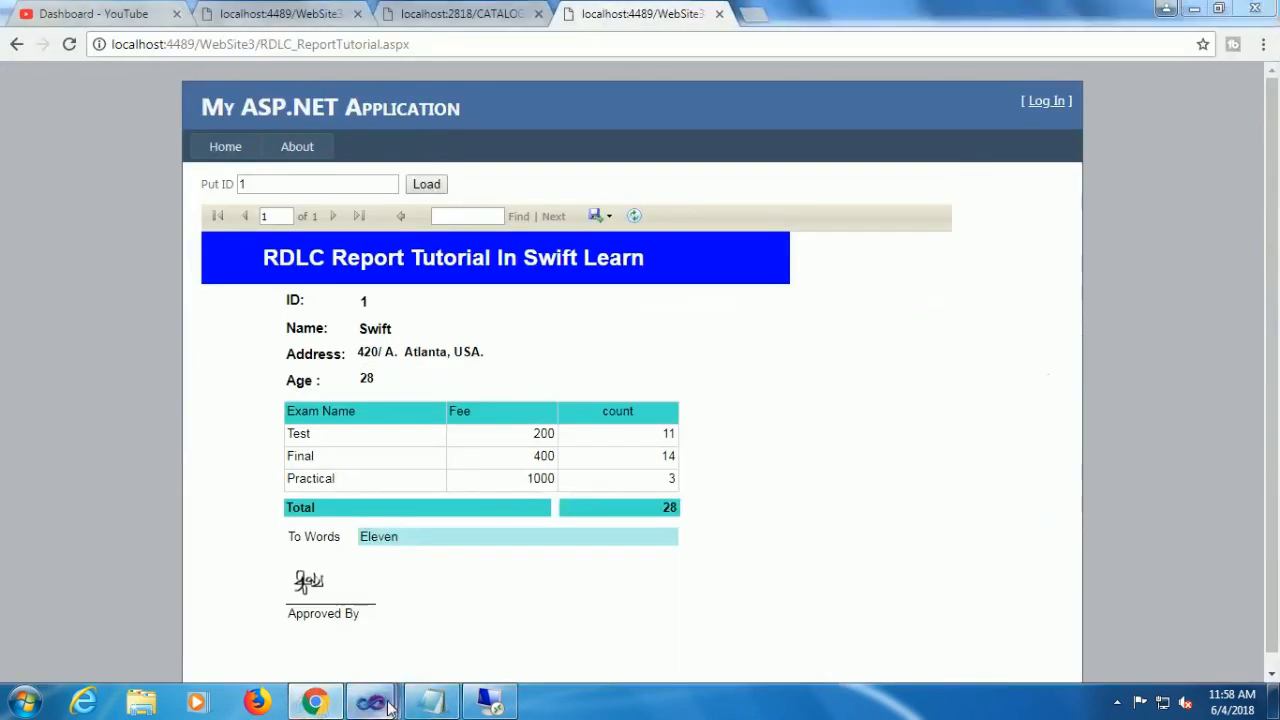
{"action": "left_click", "coordinate": [371, 700]}
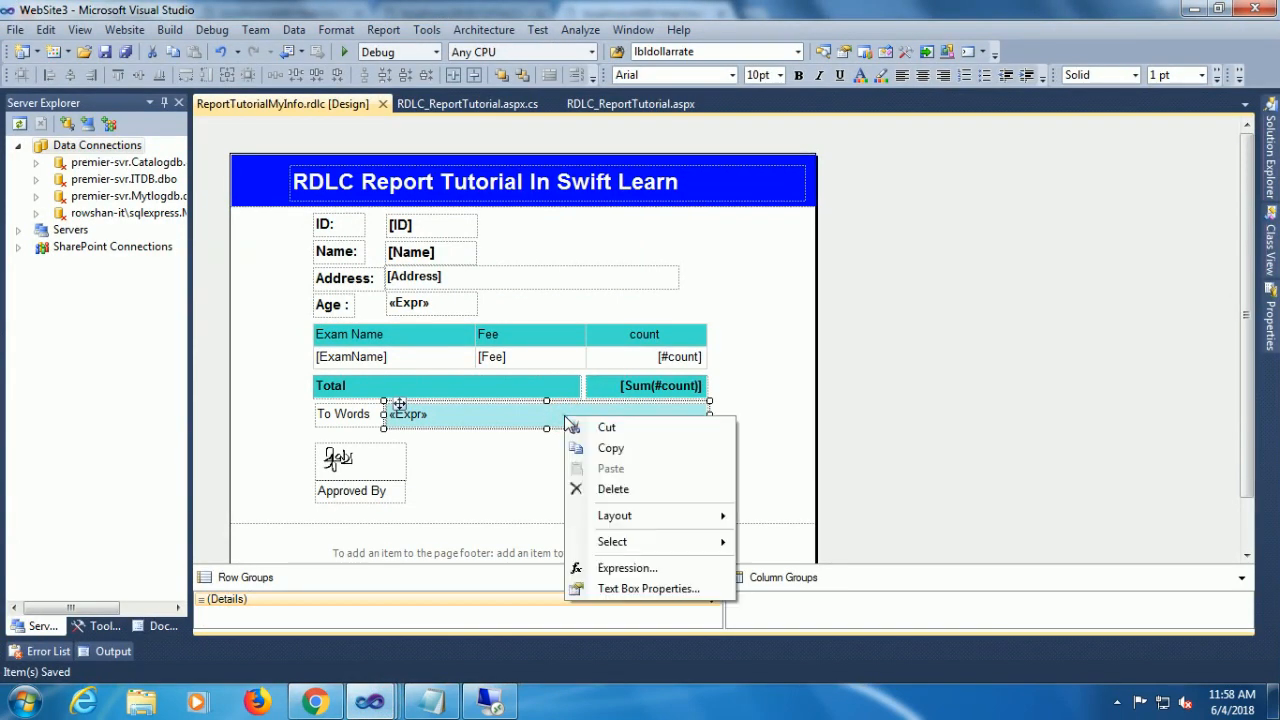
Wrap the count field in Sum from the Aggregate functions and confirm the To Words expression
{"action": "left_click", "coordinate": [627, 567]}
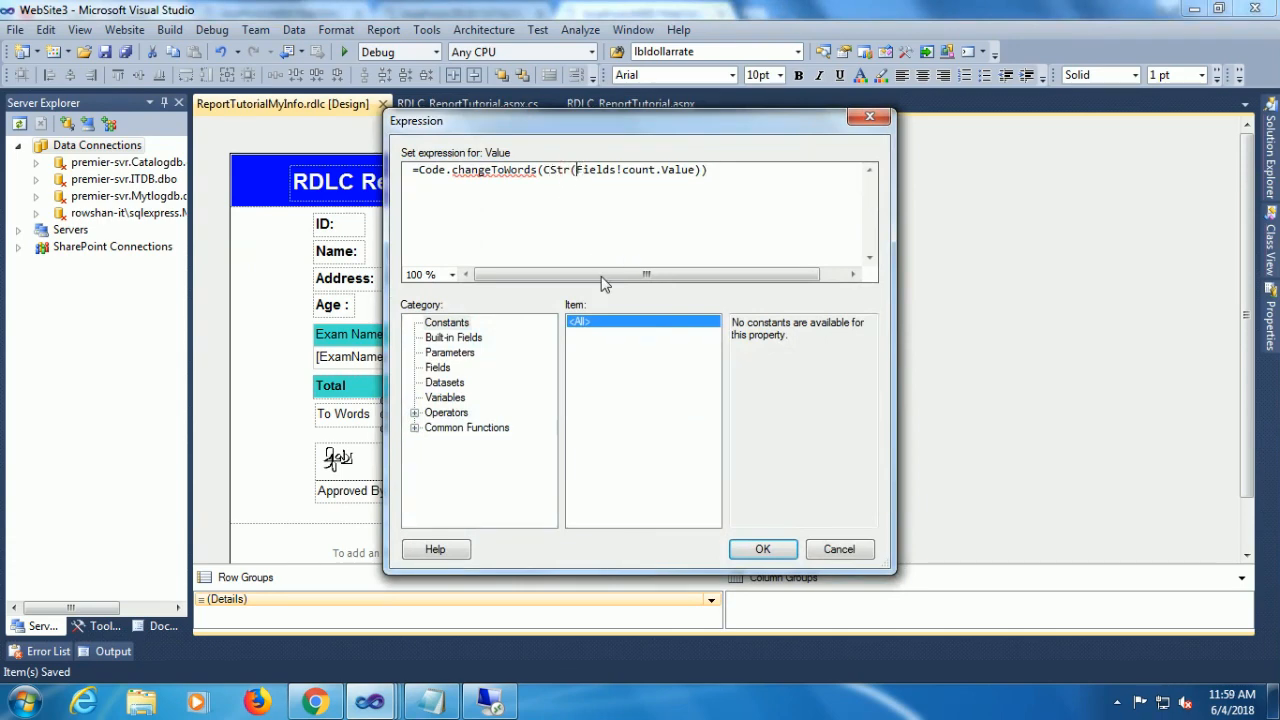
{"action": "mouse_move", "coordinate": [420, 420]}
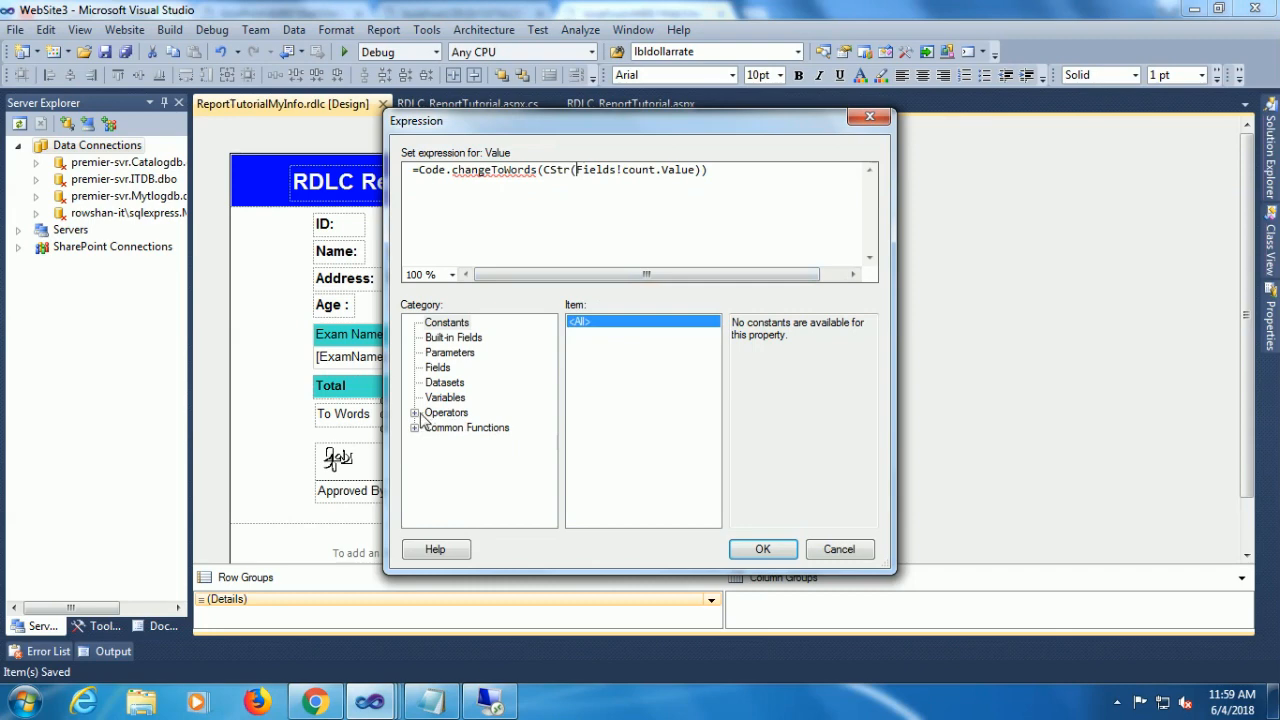
{"action": "left_click", "coordinate": [454, 427]}
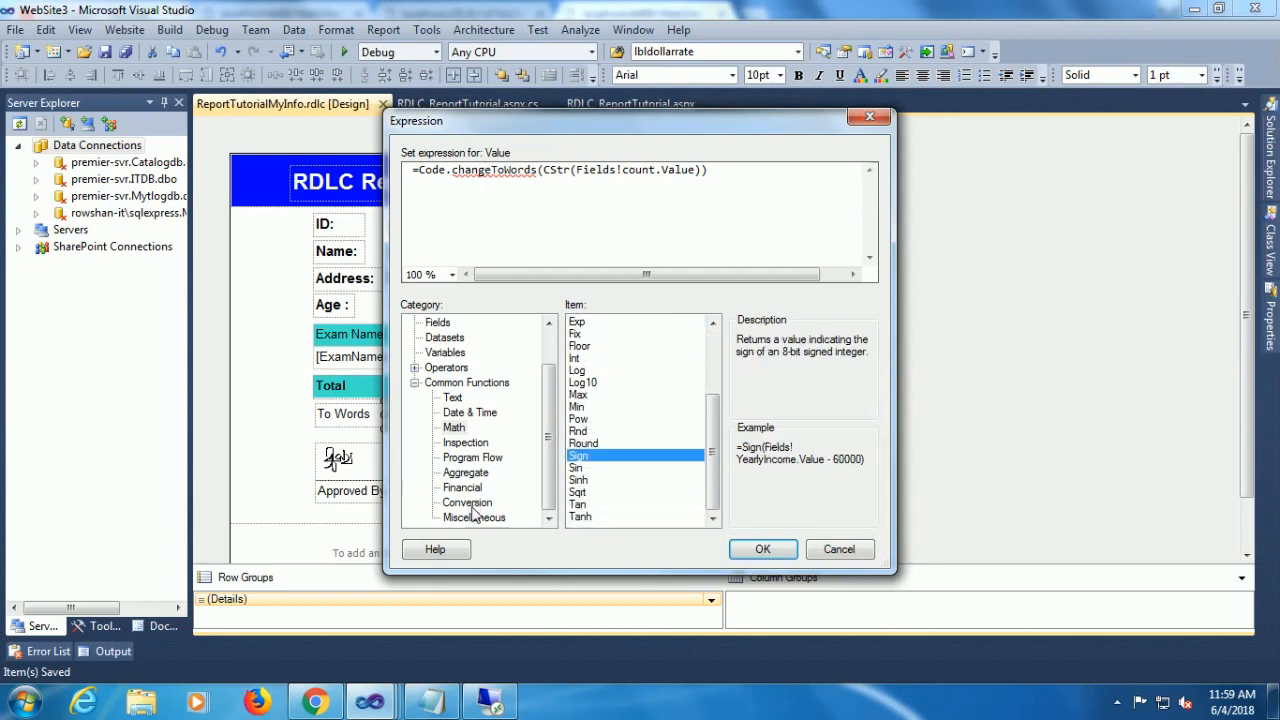
{"action": "left_click", "coordinate": [465, 472]}
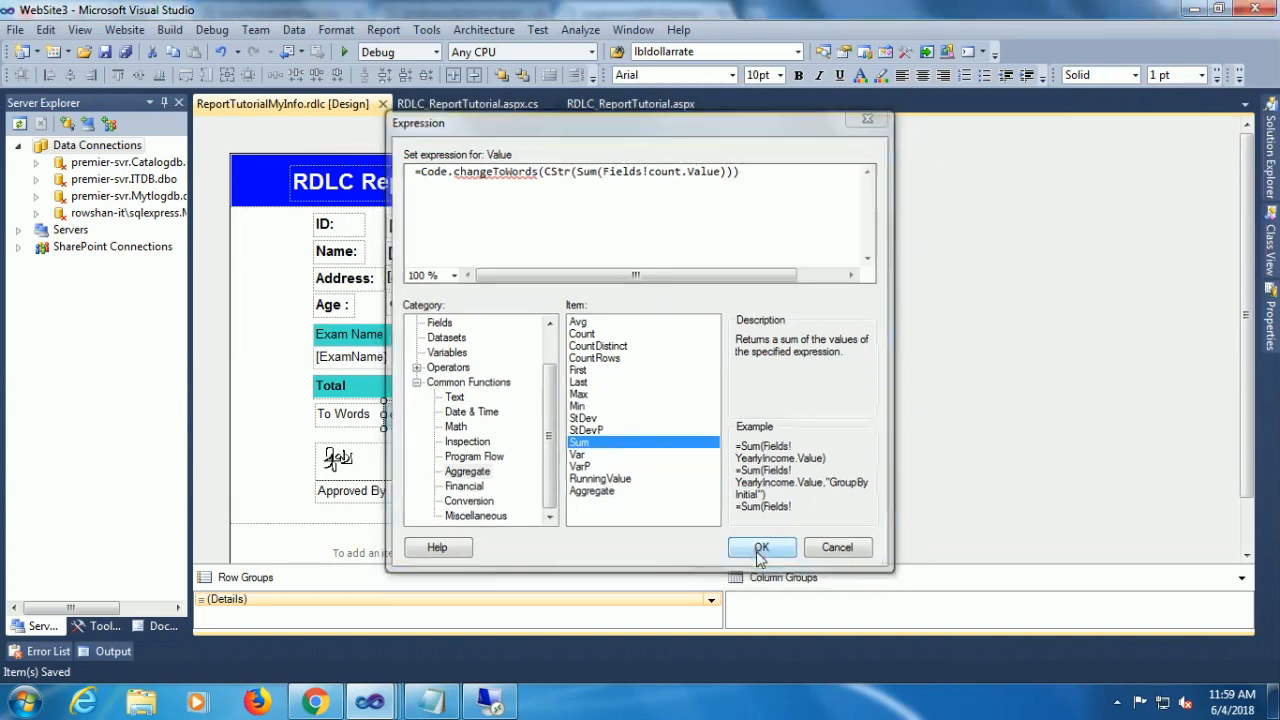
{"action": "left_click", "coordinate": [761, 547]}
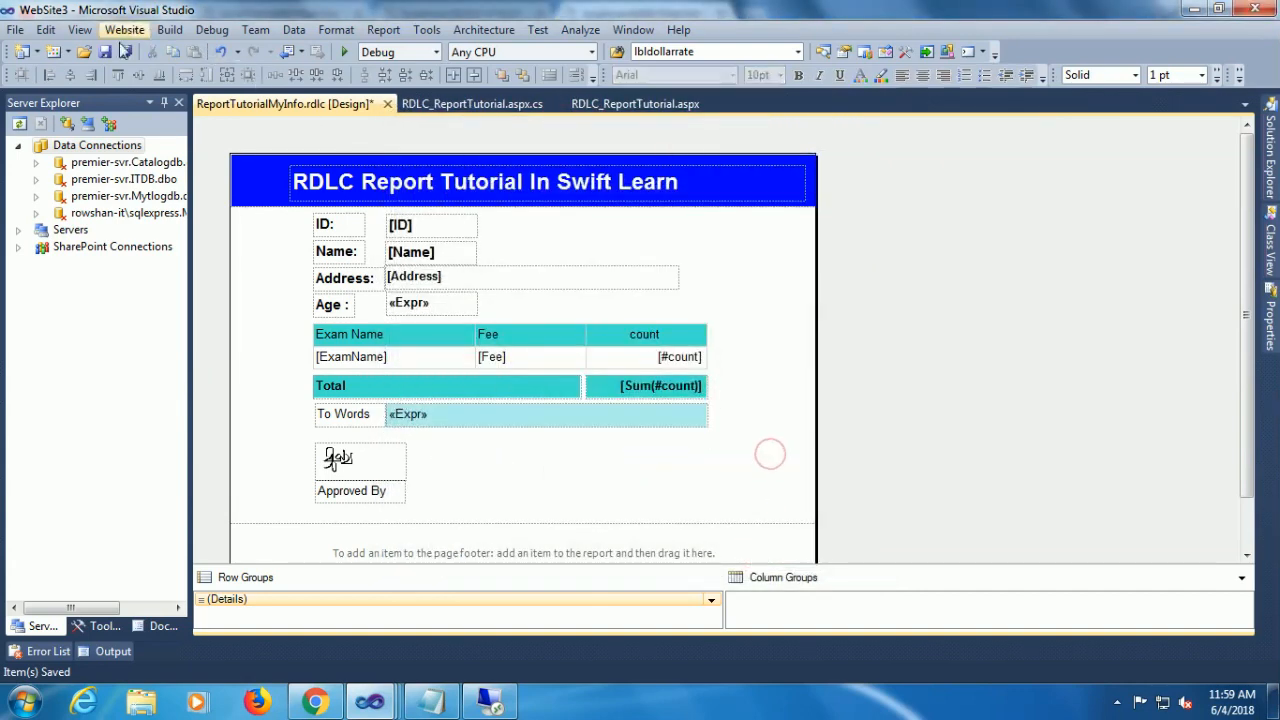
{"action": "left_click", "coordinate": [315, 700]}
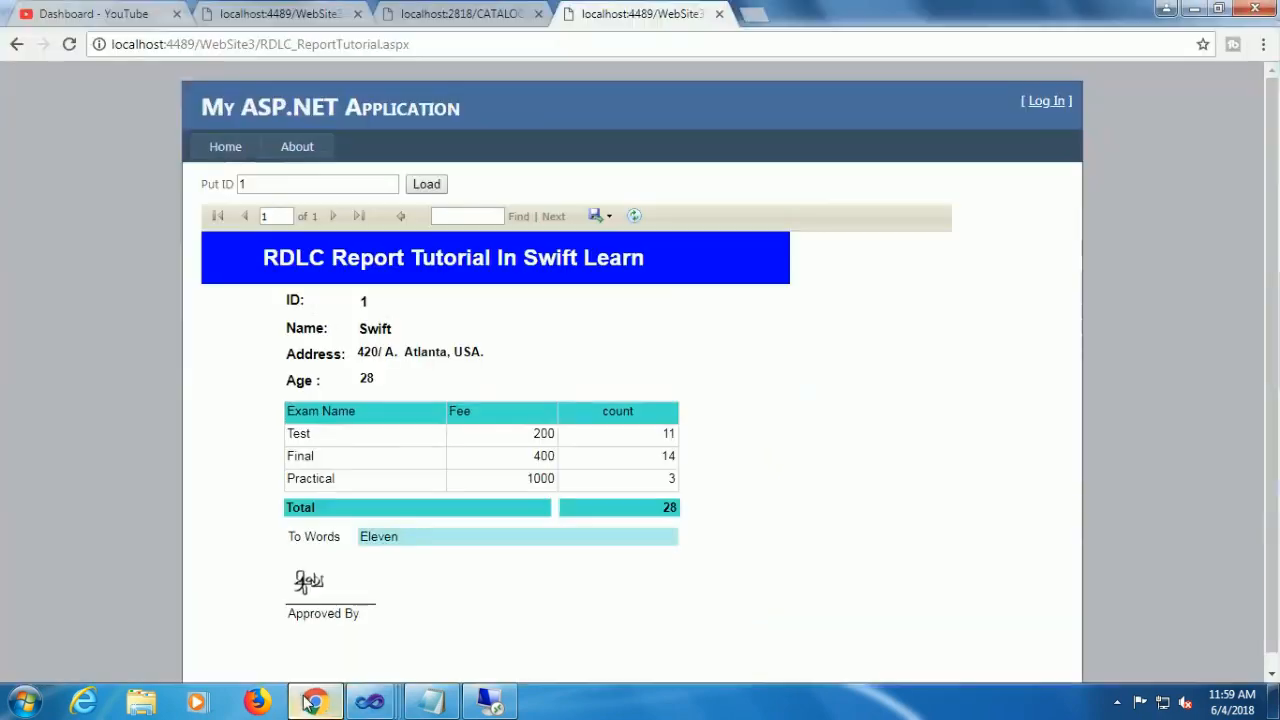
Reload the ID 1 report so To Words reads Twenty Eight
{"action": "left_click", "coordinate": [260, 43]}
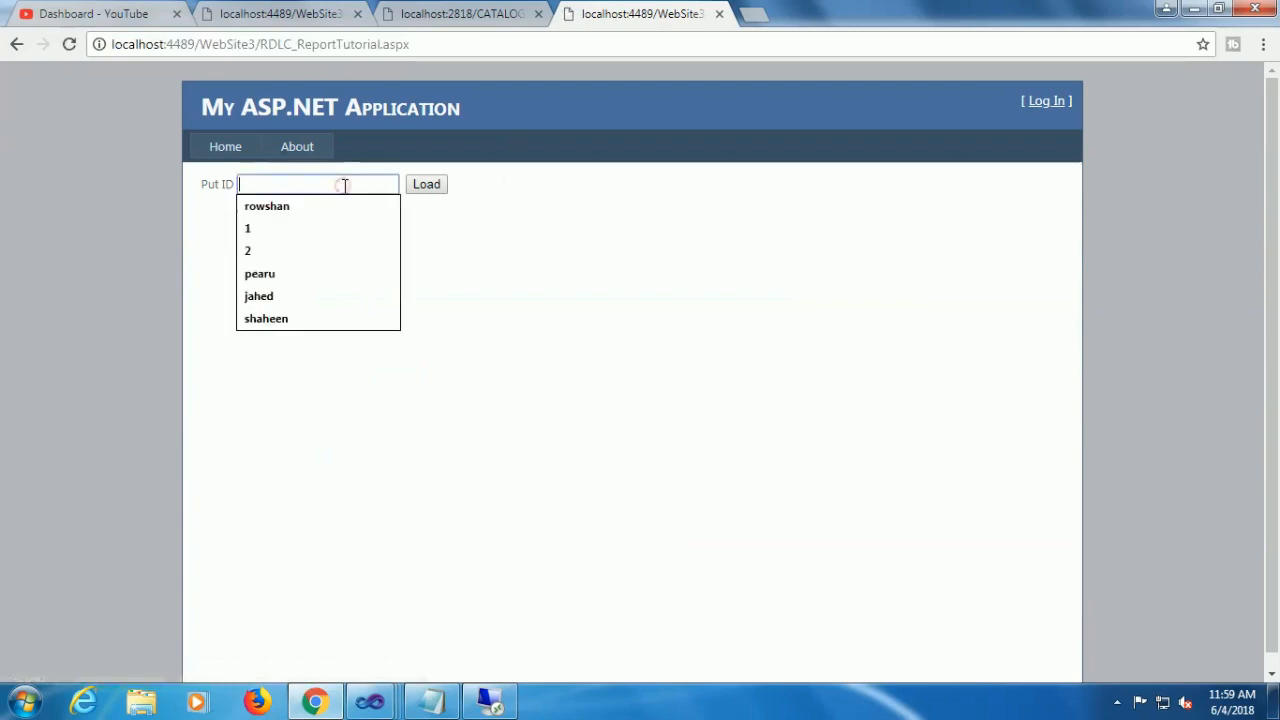
{"action": "left_click", "coordinate": [426, 184]}
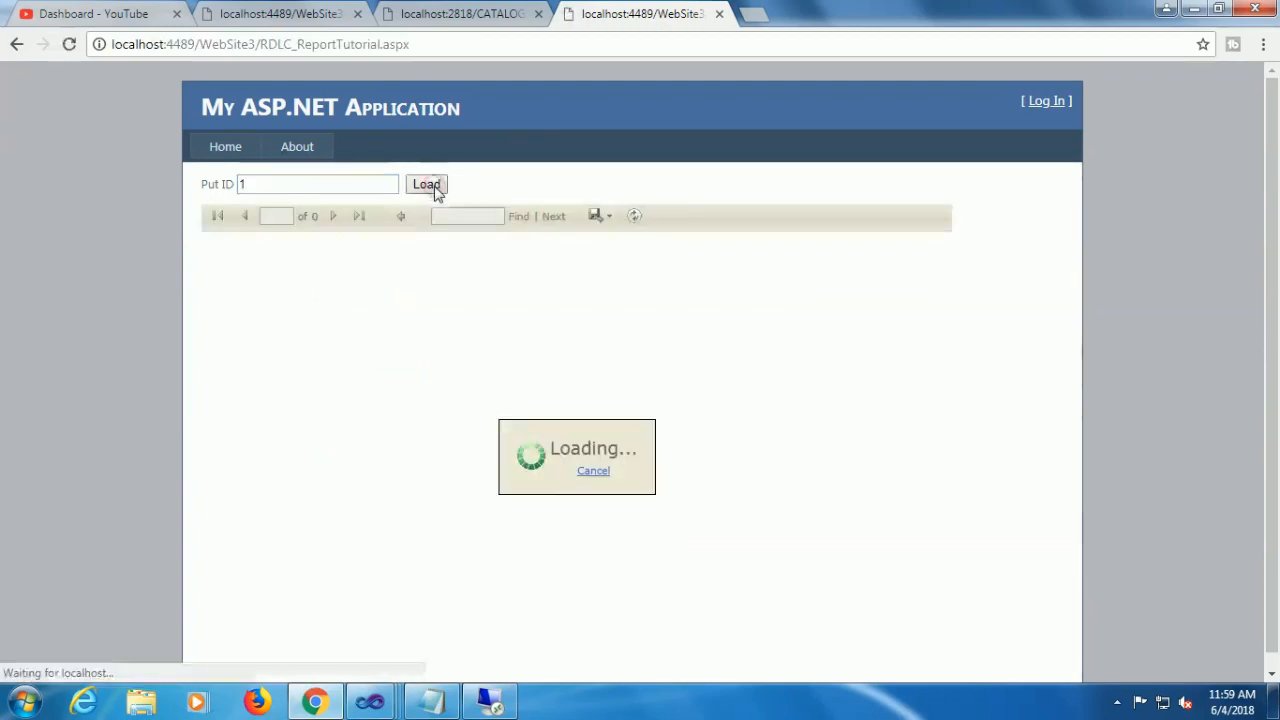
{"action": "left_click", "coordinate": [426, 184]}
{"action": "type", "text": "2"}
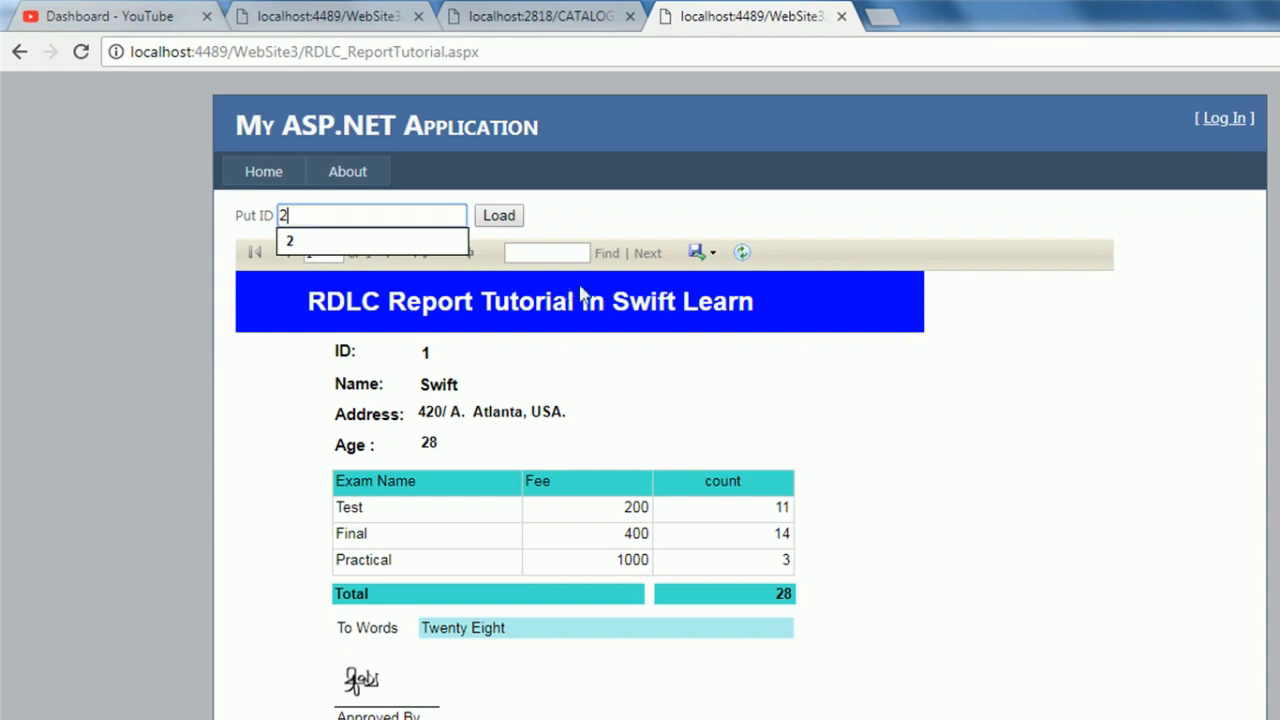
Load the ID 2 report, highlight its Fifteen result, and export it as PDF
{"action": "left_click", "coordinate": [498, 215]}
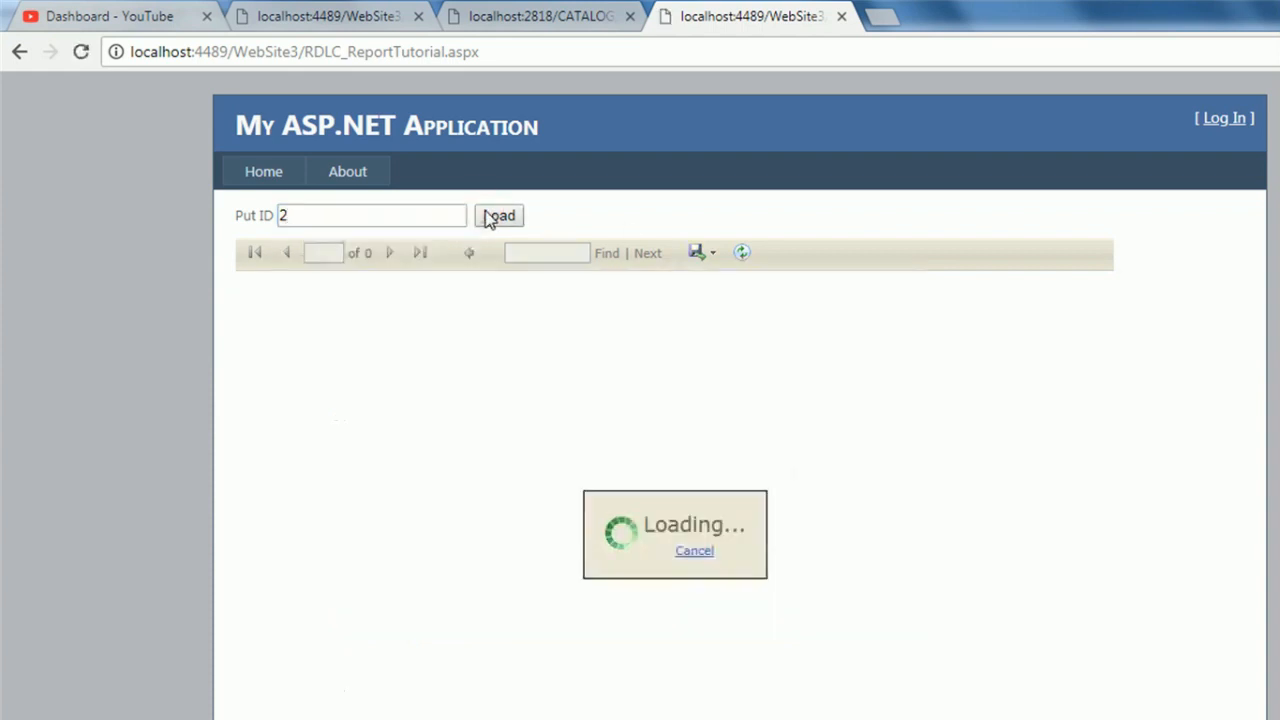
{"action": "left_click", "coordinate": [498, 215]}
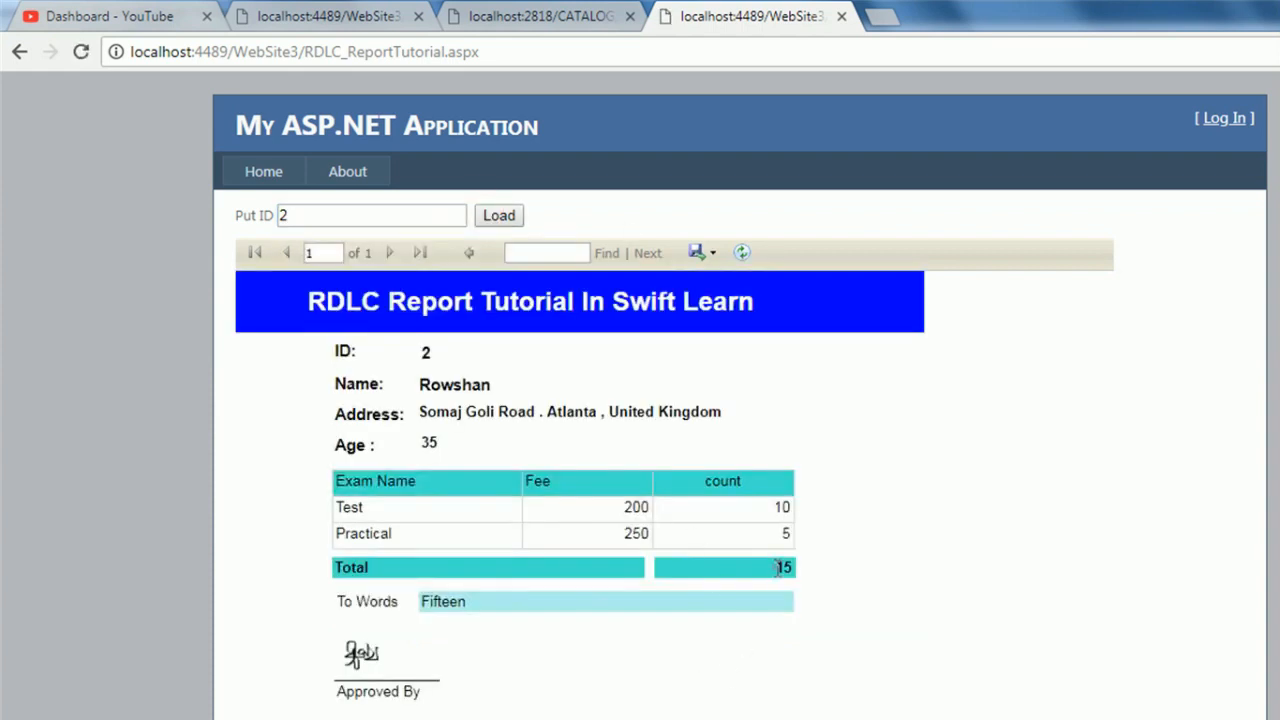
{"action": "double_click", "coordinate": [443, 601]}
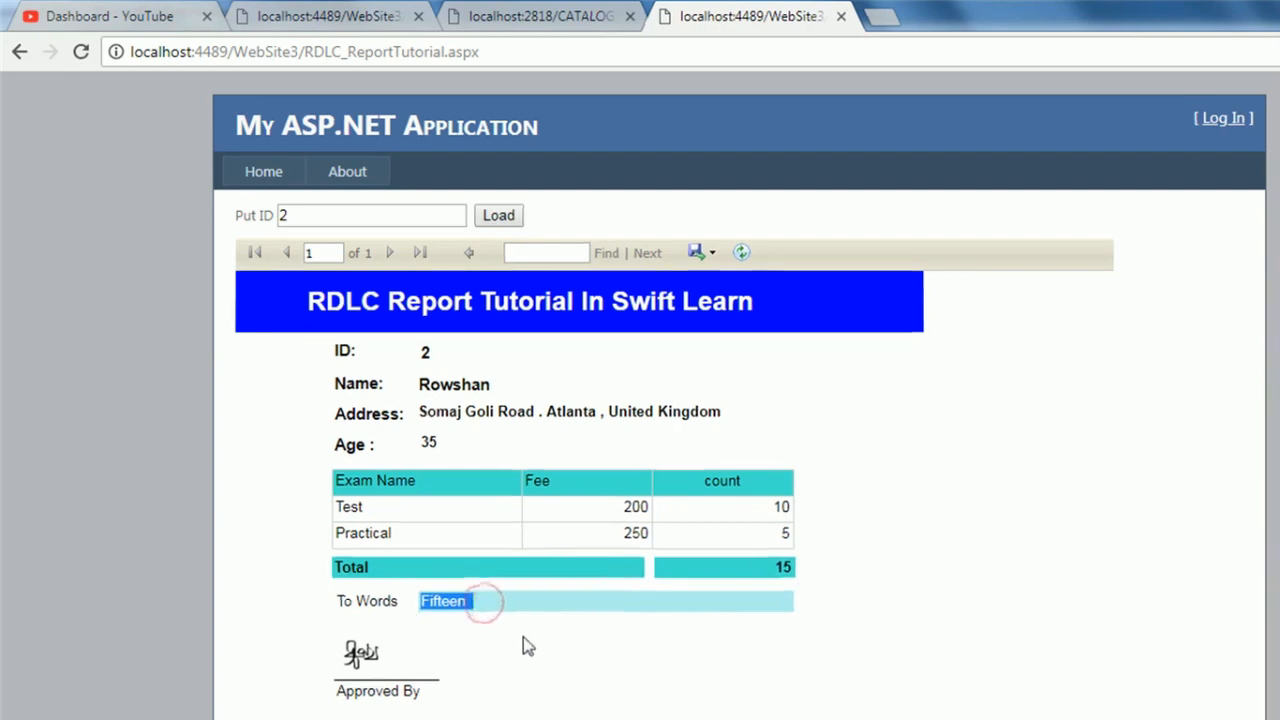
{"action": "left_click", "coordinate": [600, 216]}
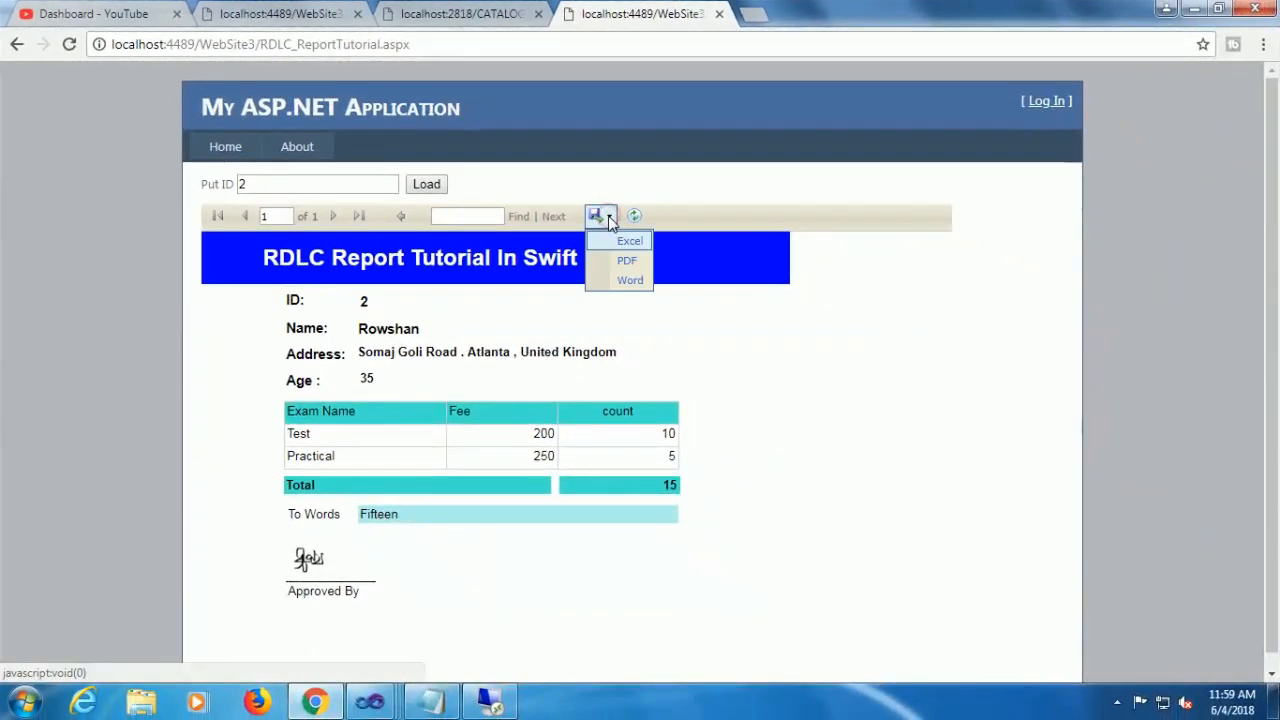
{"action": "left_click", "coordinate": [627, 260]}
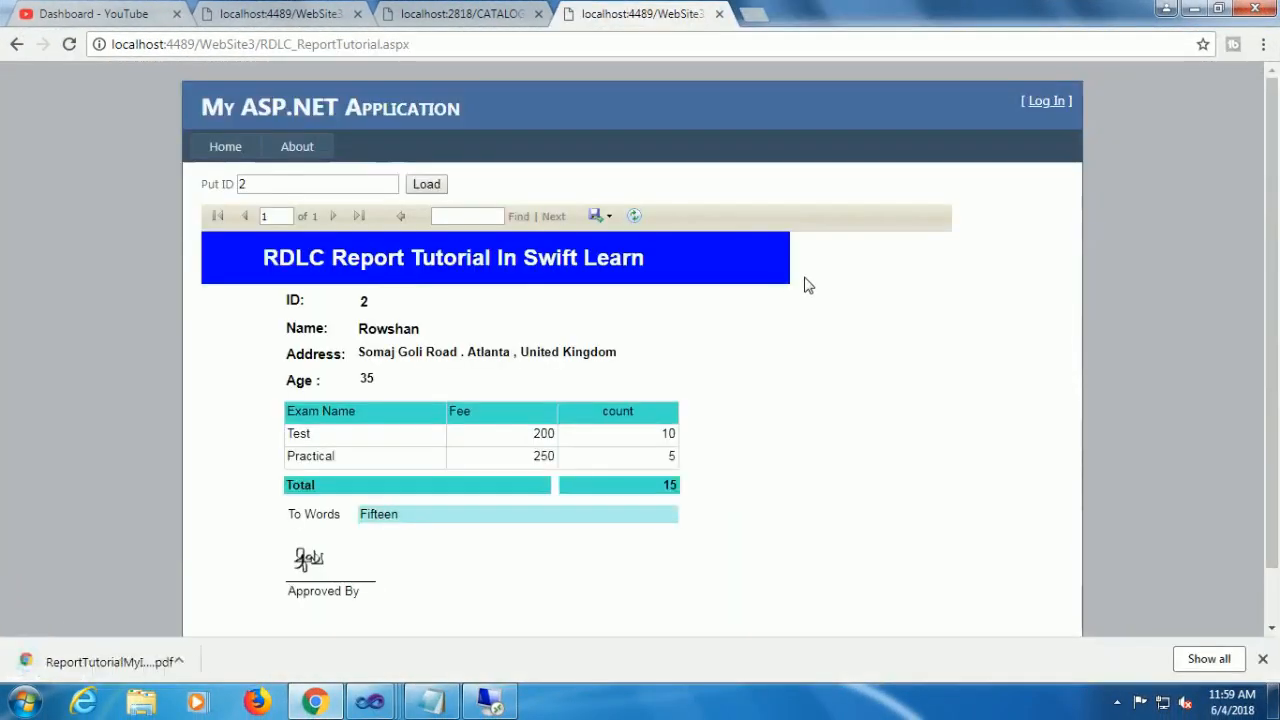